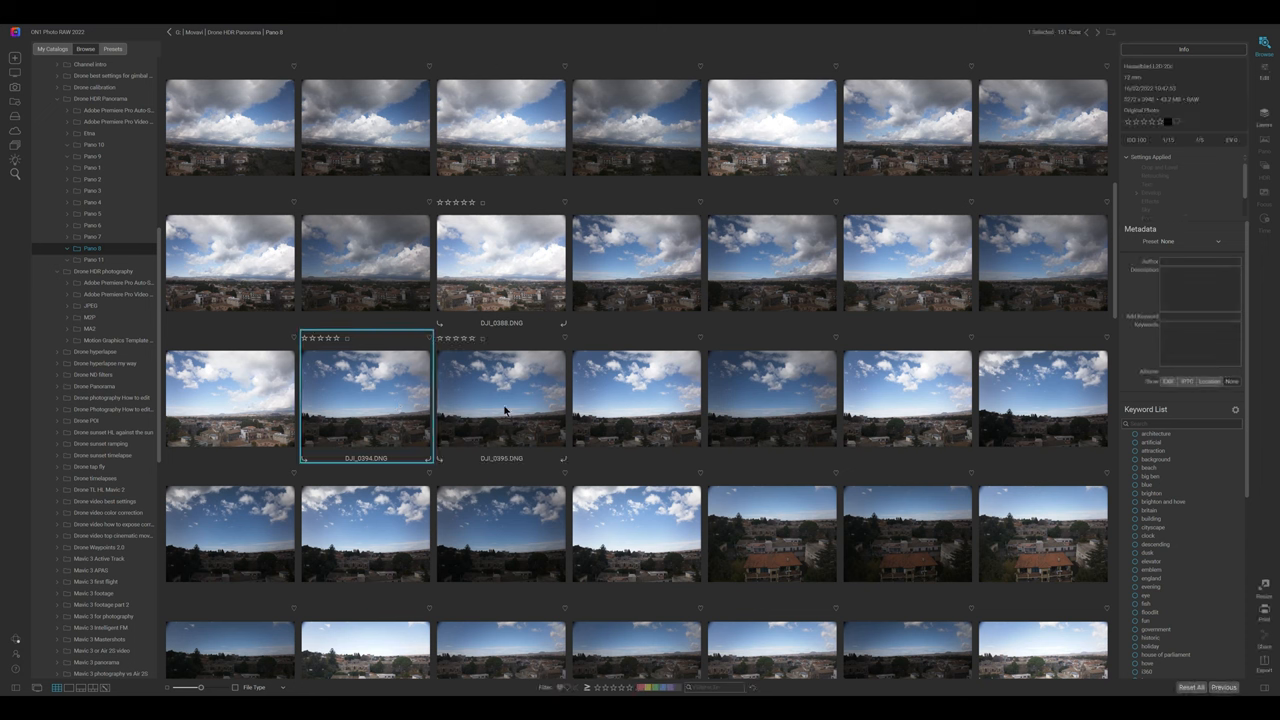
Browse the Pano 8 folder and scroll down to the DJI_0394_HDR copy thumbnail
left_click(907, 397)
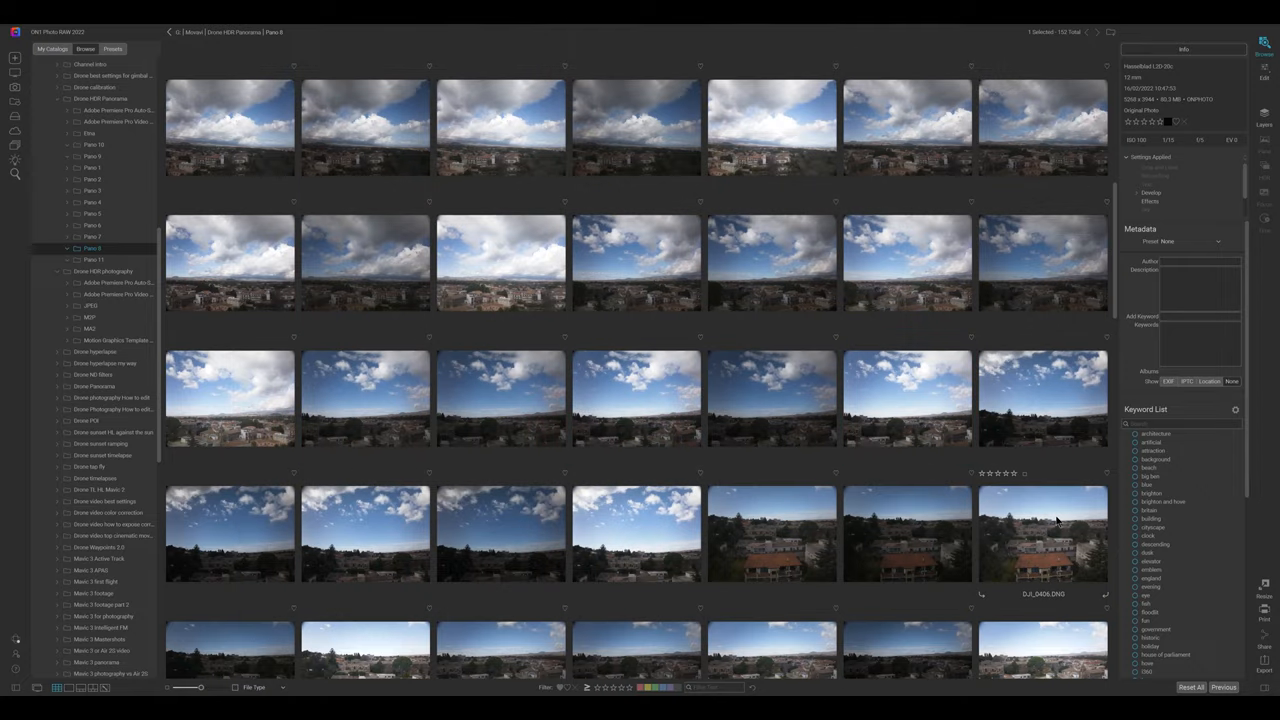
scroll("down", 3)
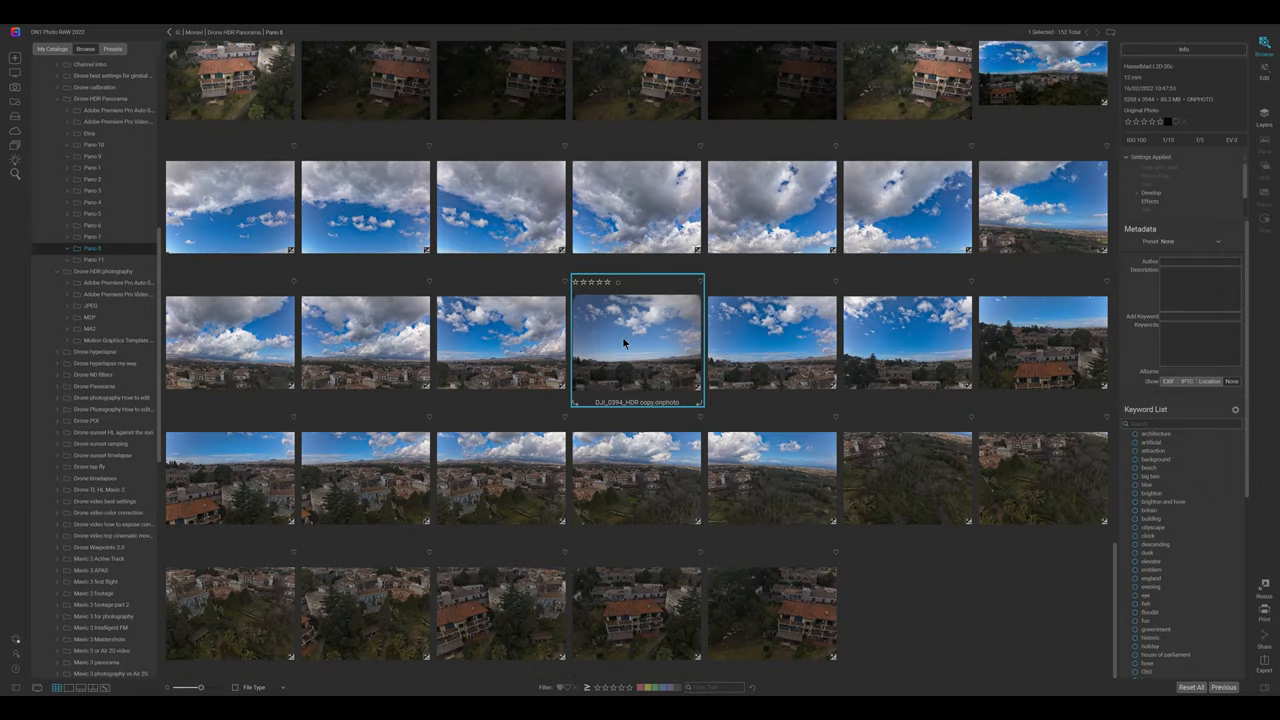
double_click(636, 342)
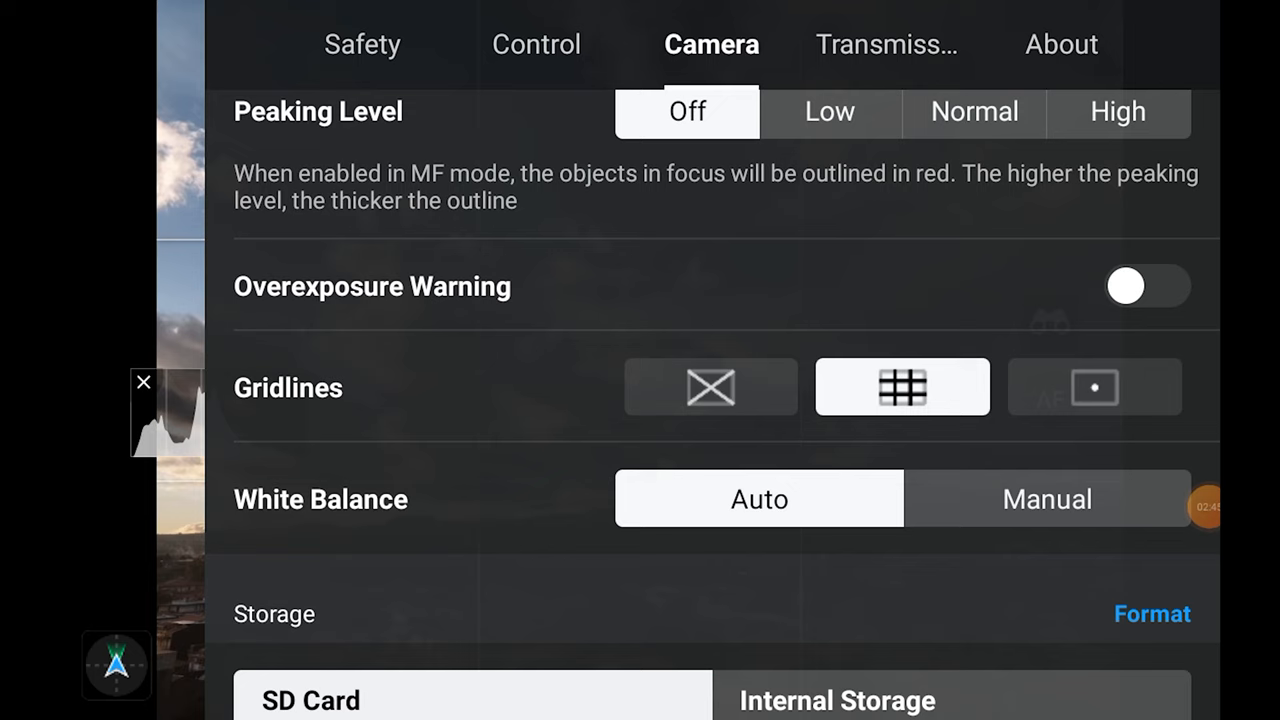
Turn on the 3x3 gridlines over DJI Fly's live camera view
left_click(1047, 499)
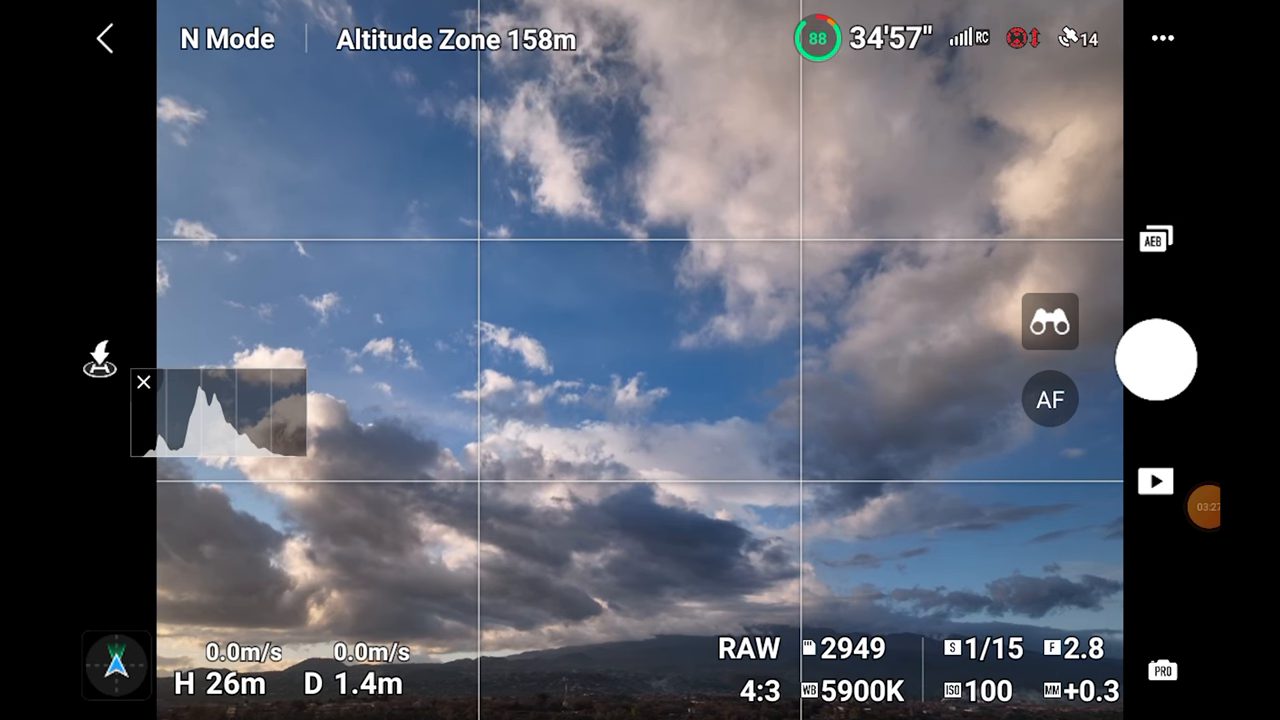
Shoot AEB RAW brackets of the cloudy sky from several drone headings
left_click(1155, 360)
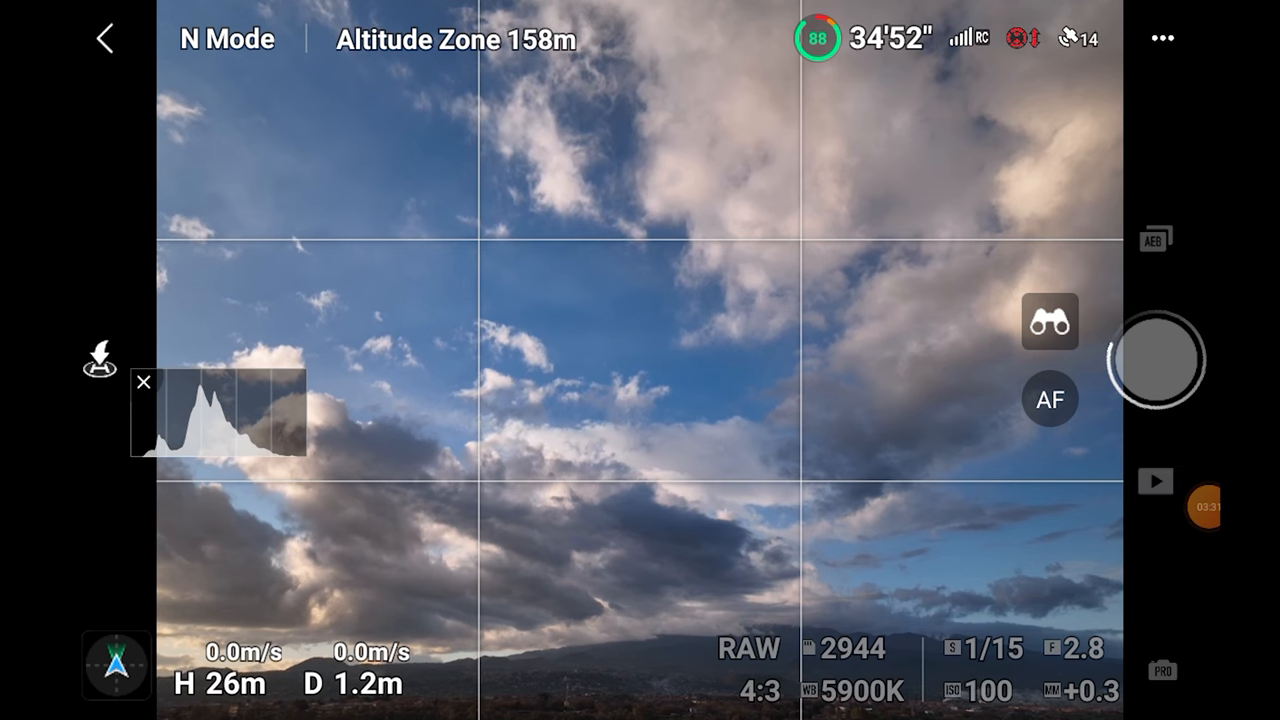
left_click(1157, 359)
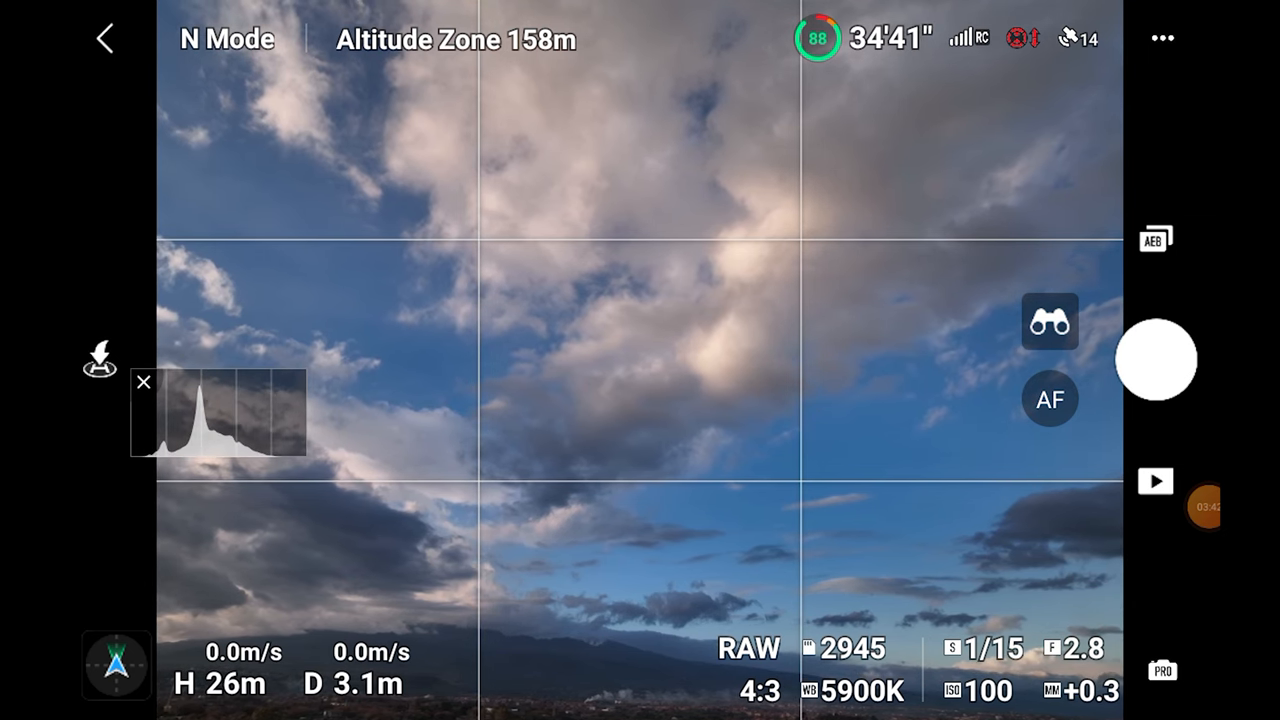
left_click(1155, 360)
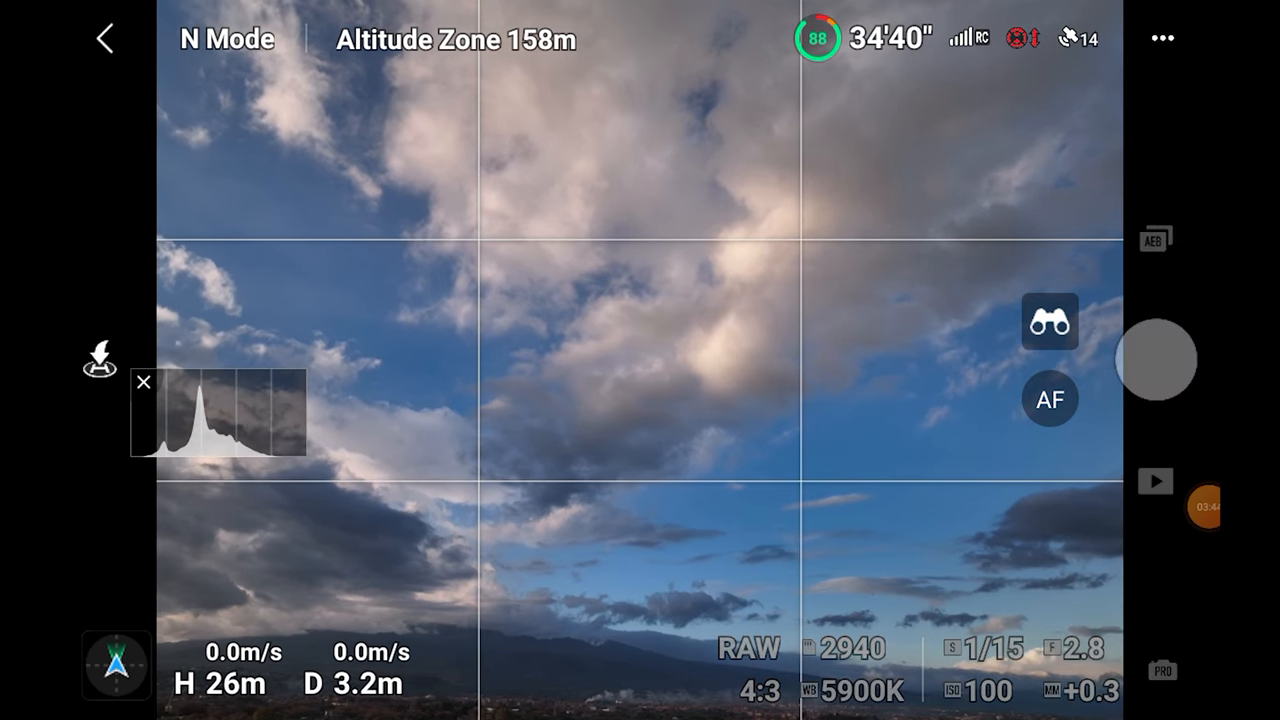
left_click(1157, 359)
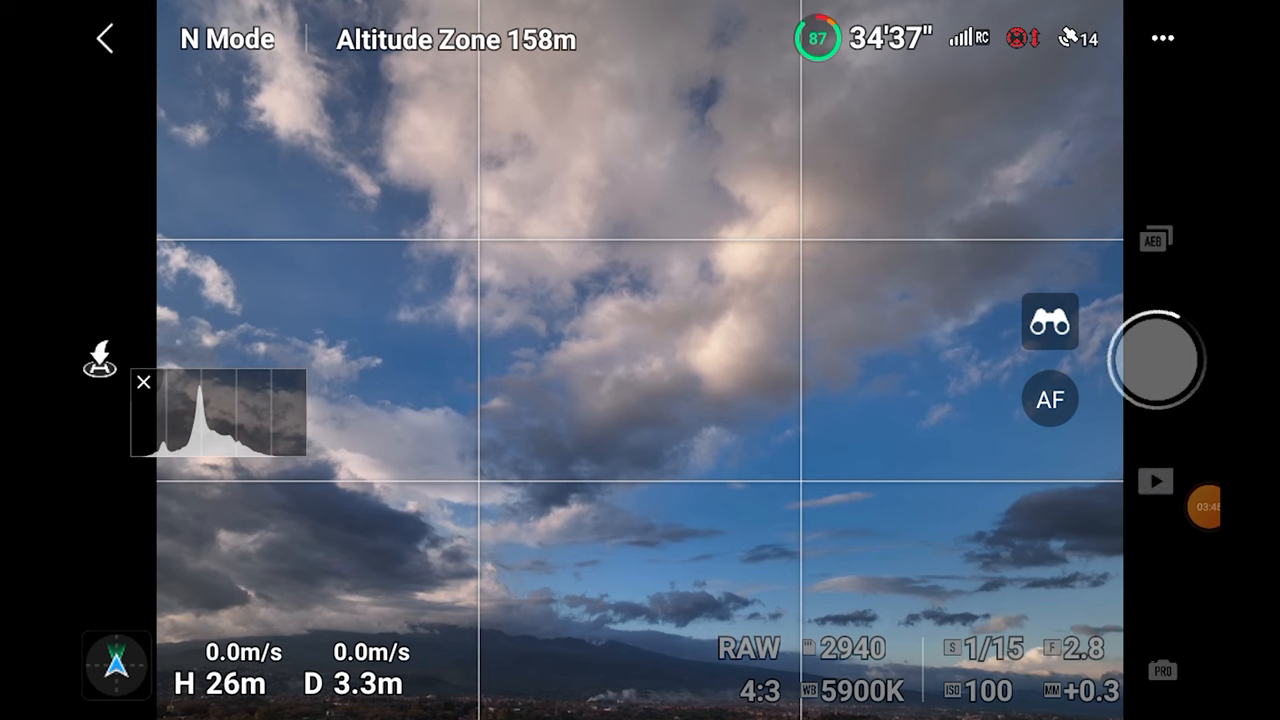
left_click(1157, 360)
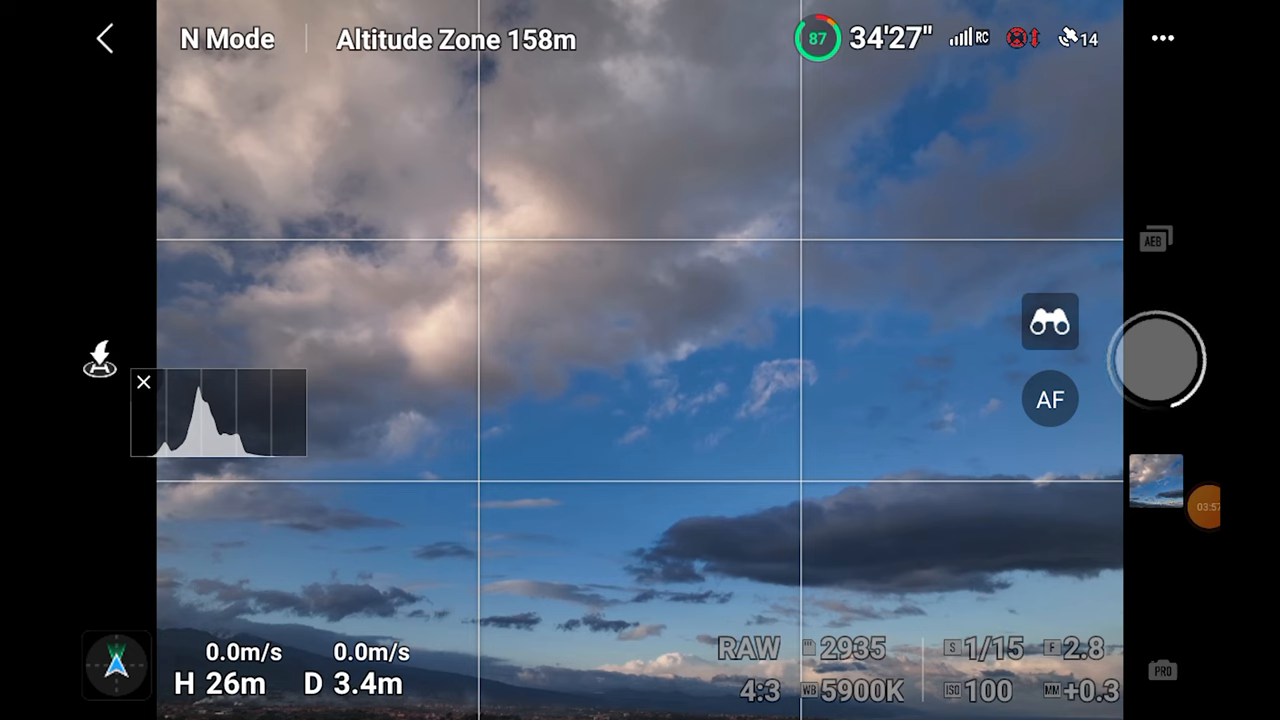
Shoot AEB brackets of the town and Etna's slopes at -0.3 exposure
left_click(1157, 360)
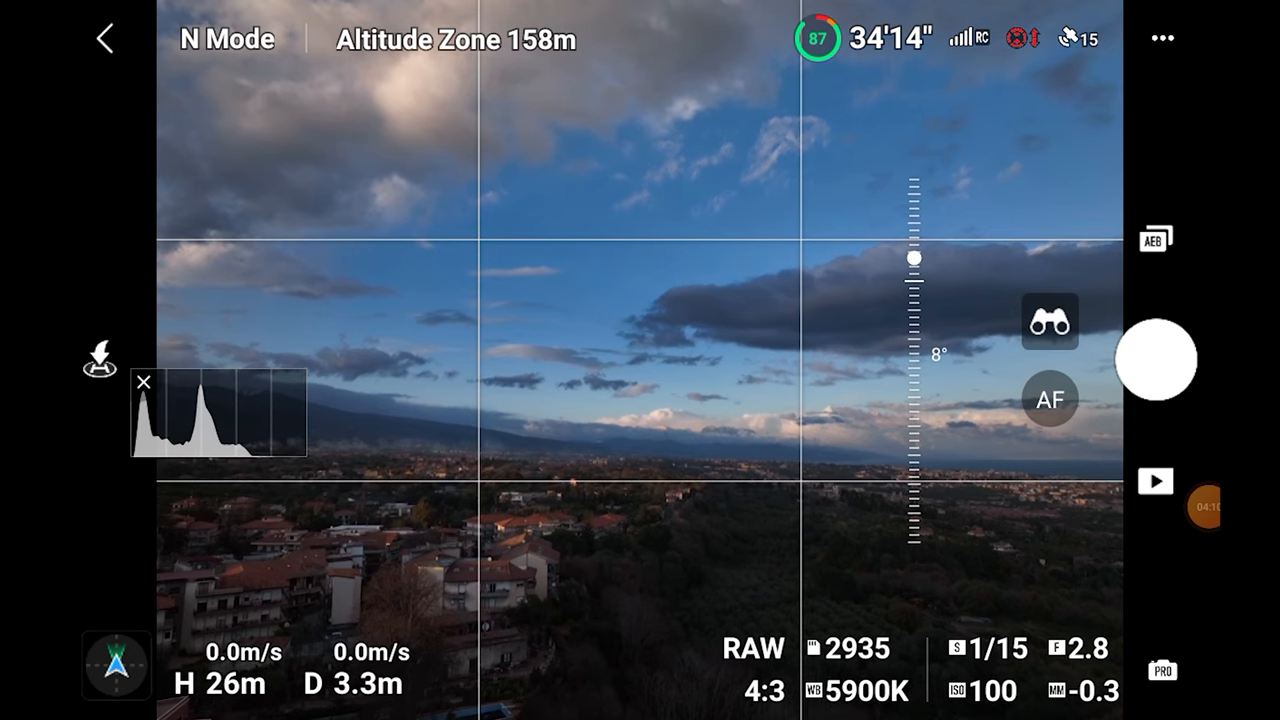
left_click(1156, 360)
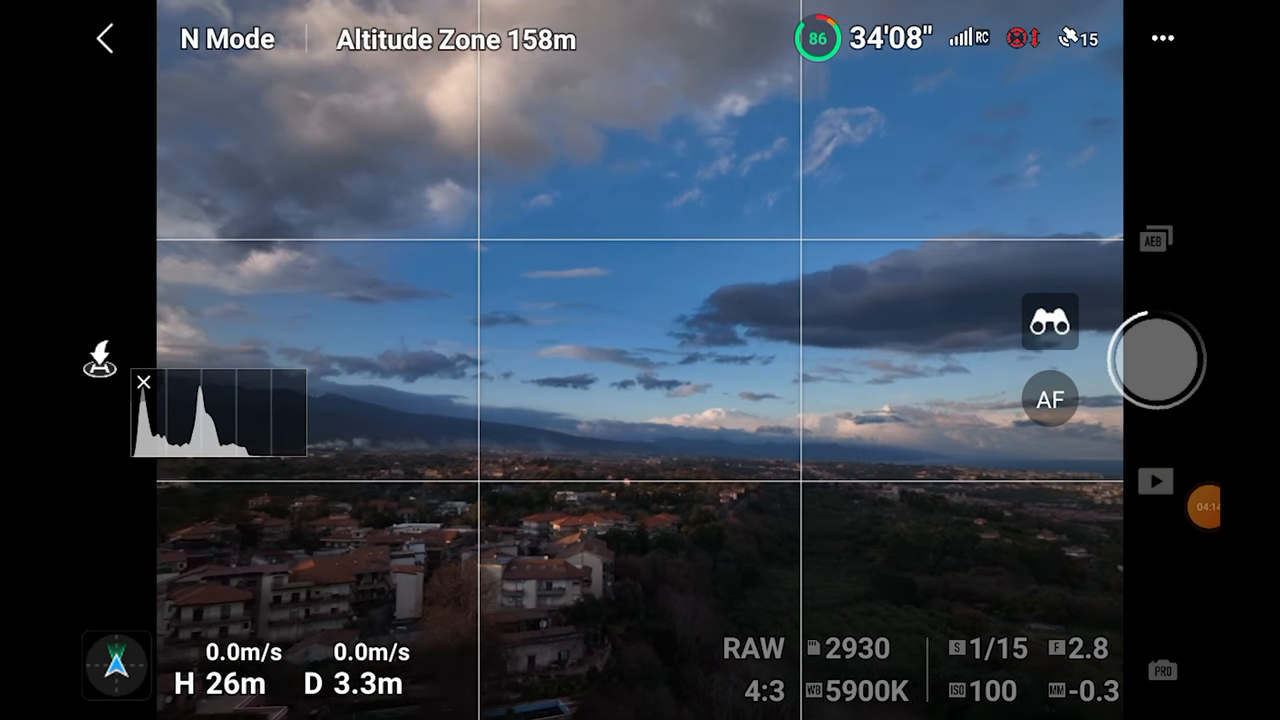
left_click(1155, 360)
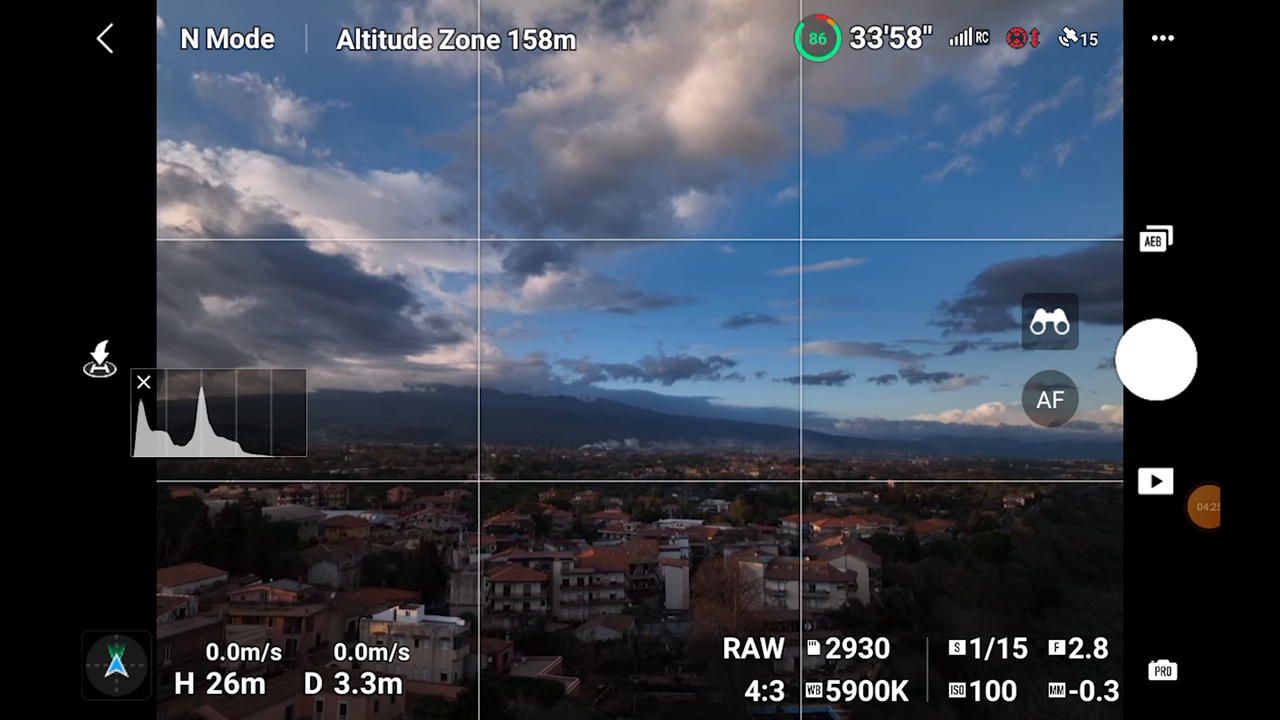
left_click(1155, 360)
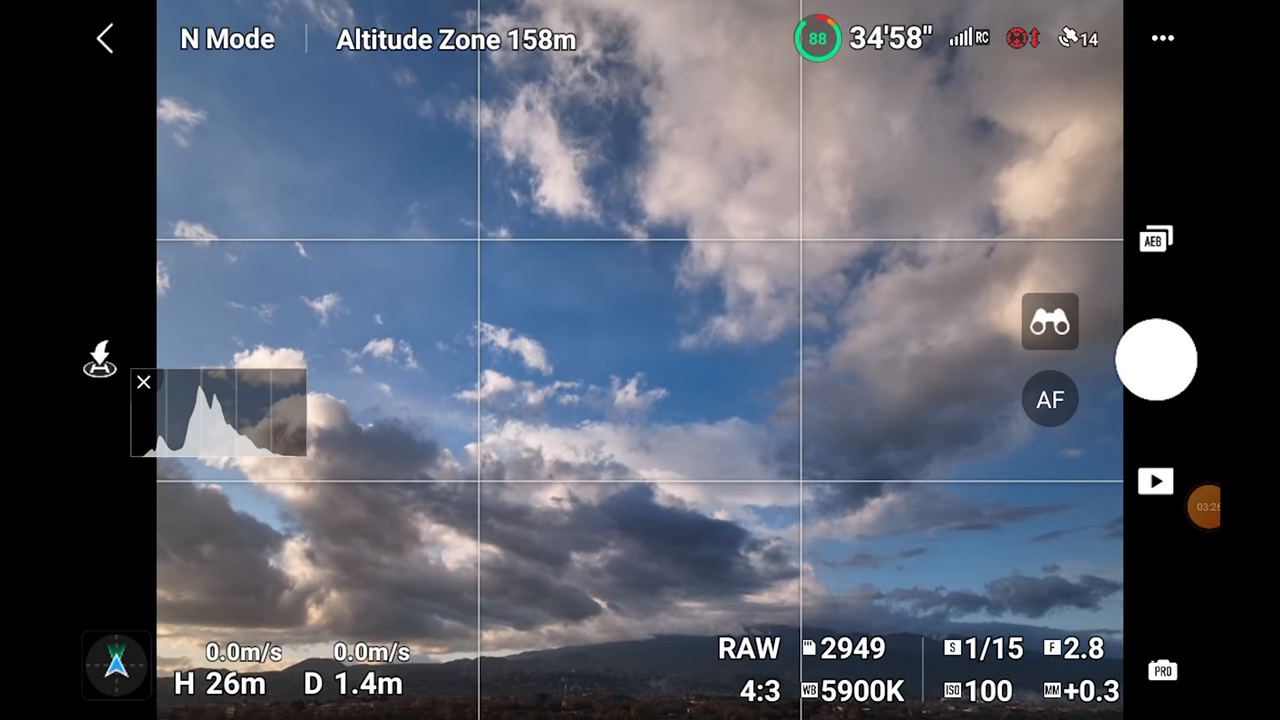
Shoot AEB brackets at each sky position, descending toward the horizon over town
left_click(1155, 360)
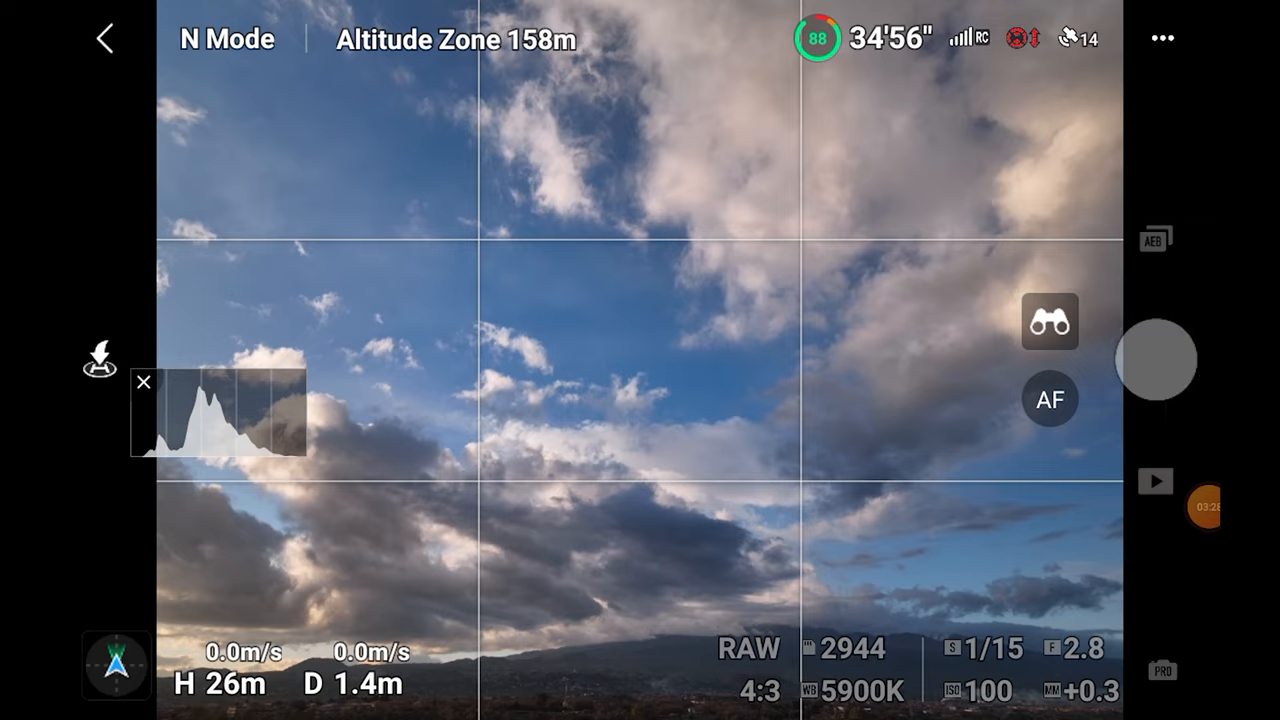
left_click(1157, 359)
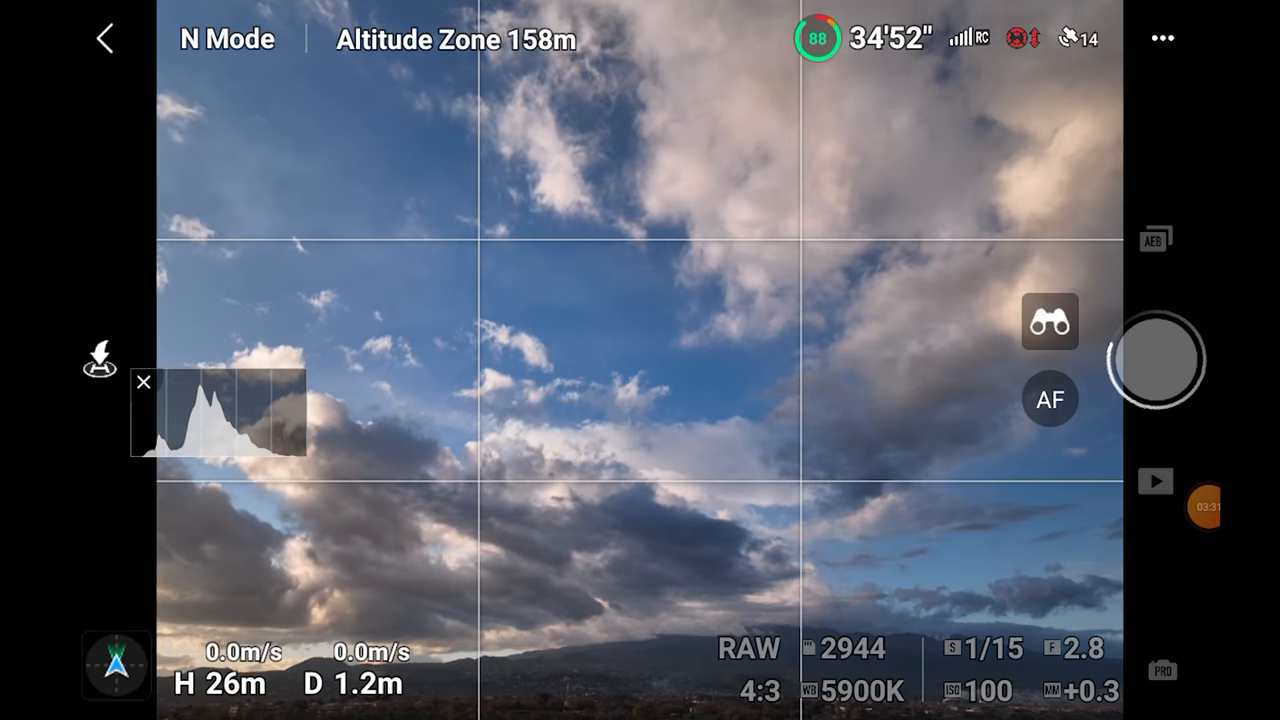
left_click(1155, 359)
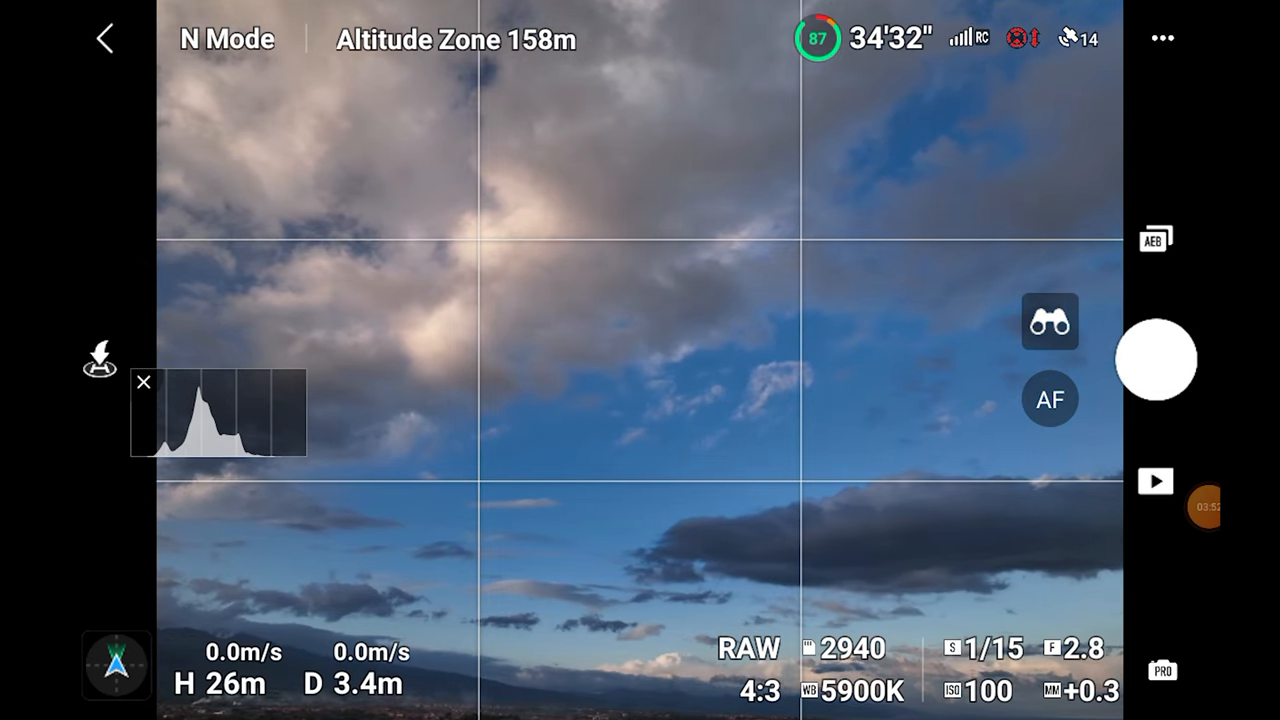
left_click(1156, 360)
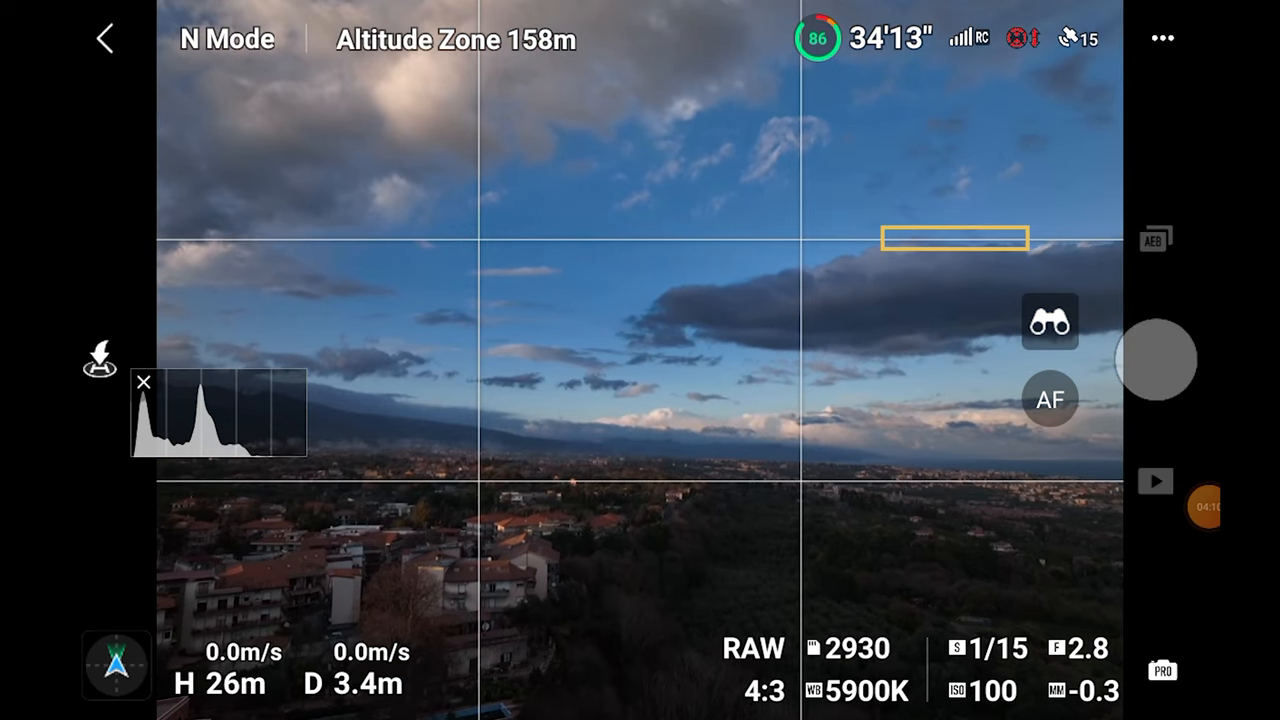
Shoot the remaining AEB brackets across the town and Etna skyline
left_click(1156, 360)
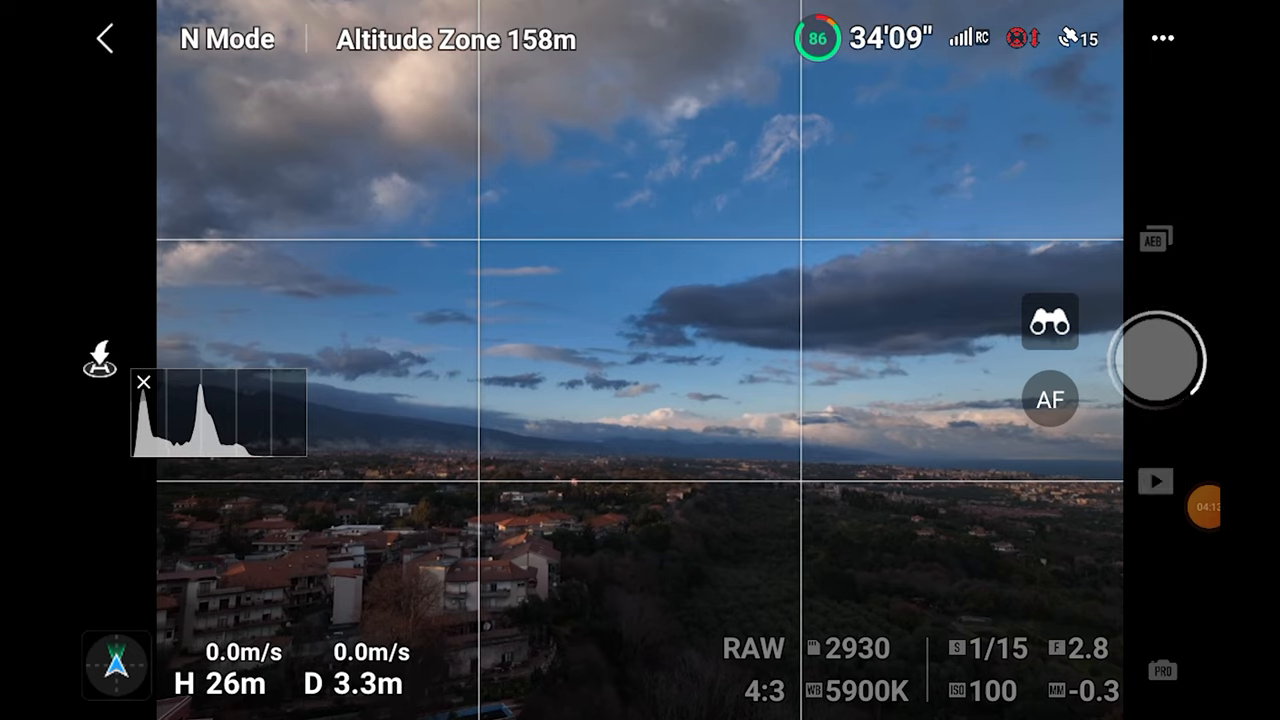
left_click(1155, 360)
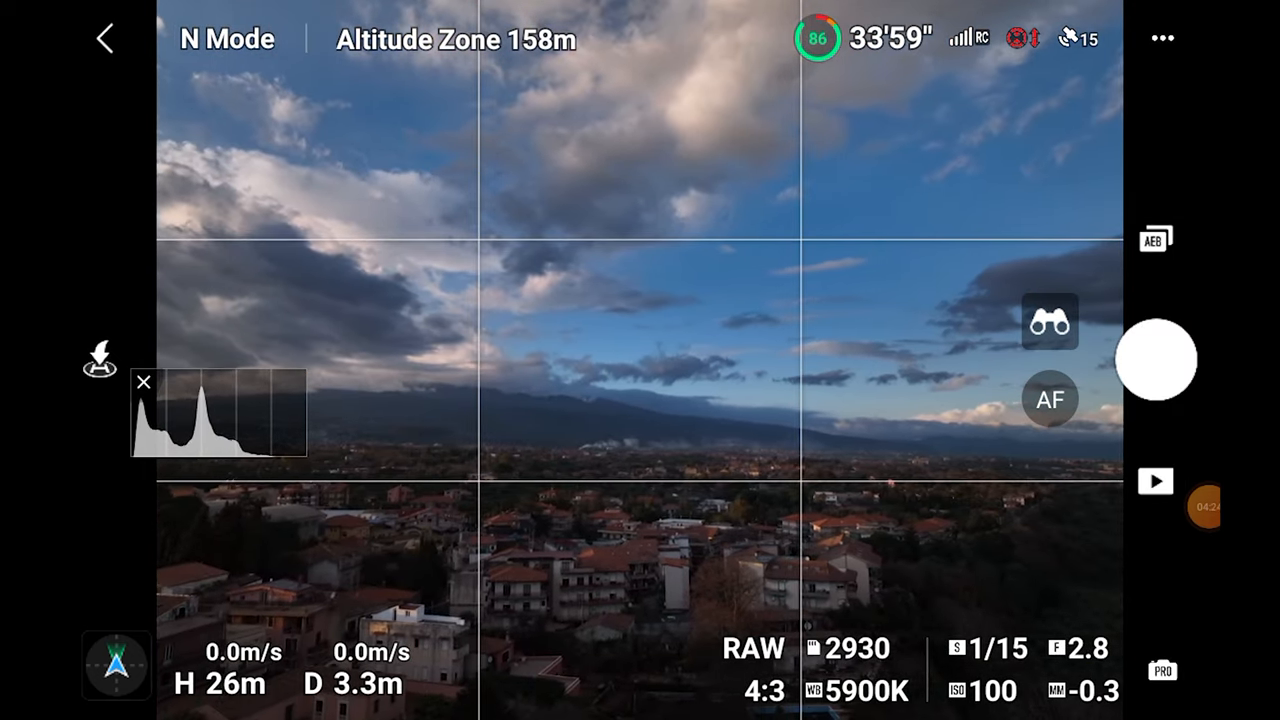
left_click(1155, 360)
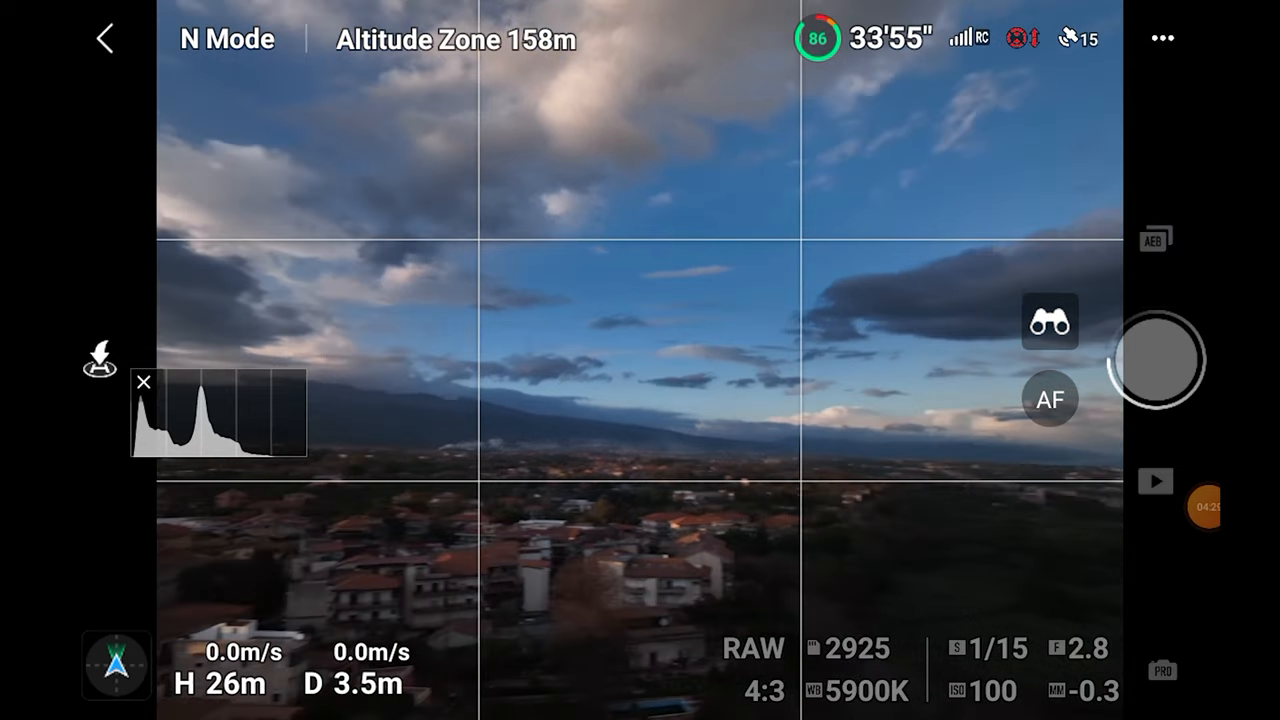
left_click(1155, 360)
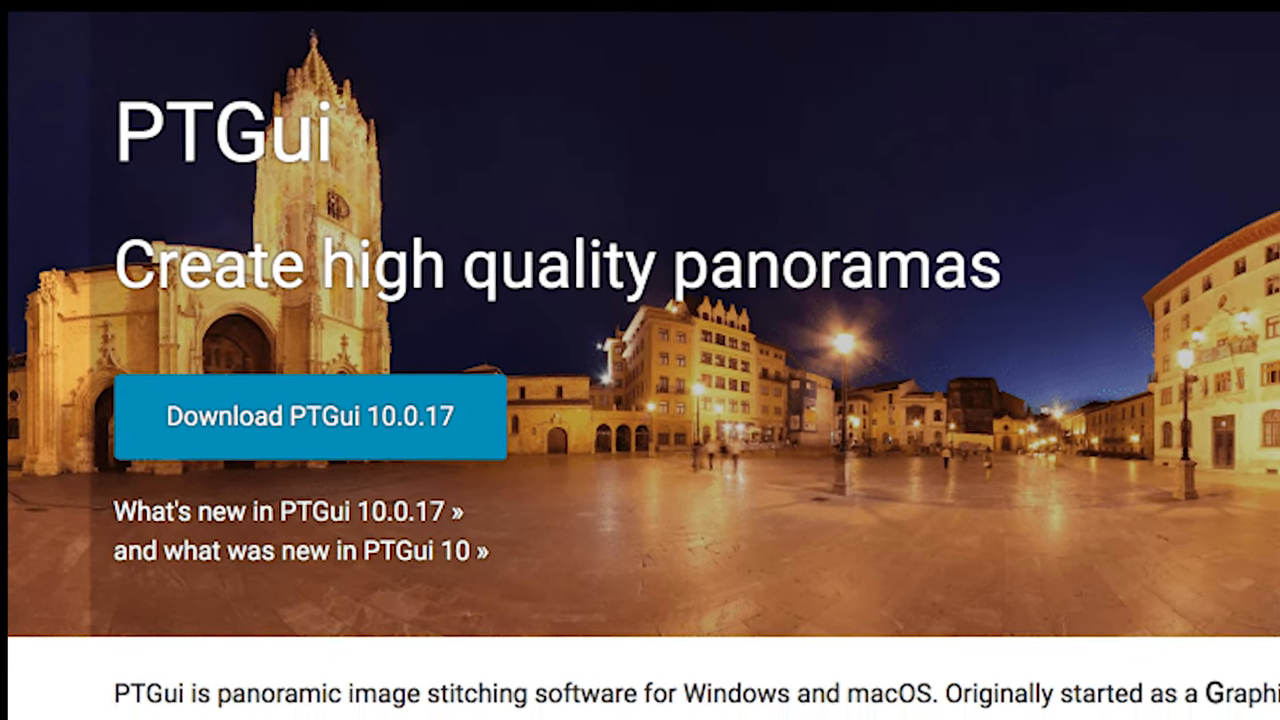
Scroll the PTGui homepage down to its download section
scroll("down", 3)
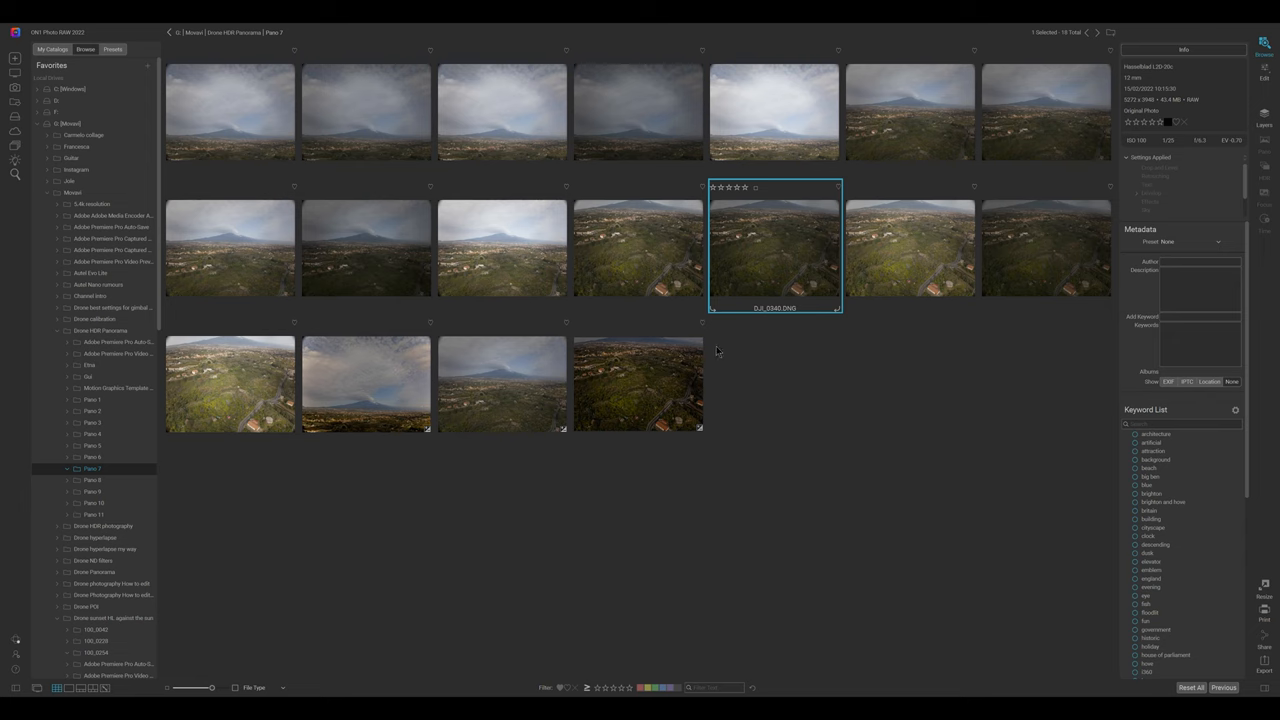
mouse_move(254, 129)
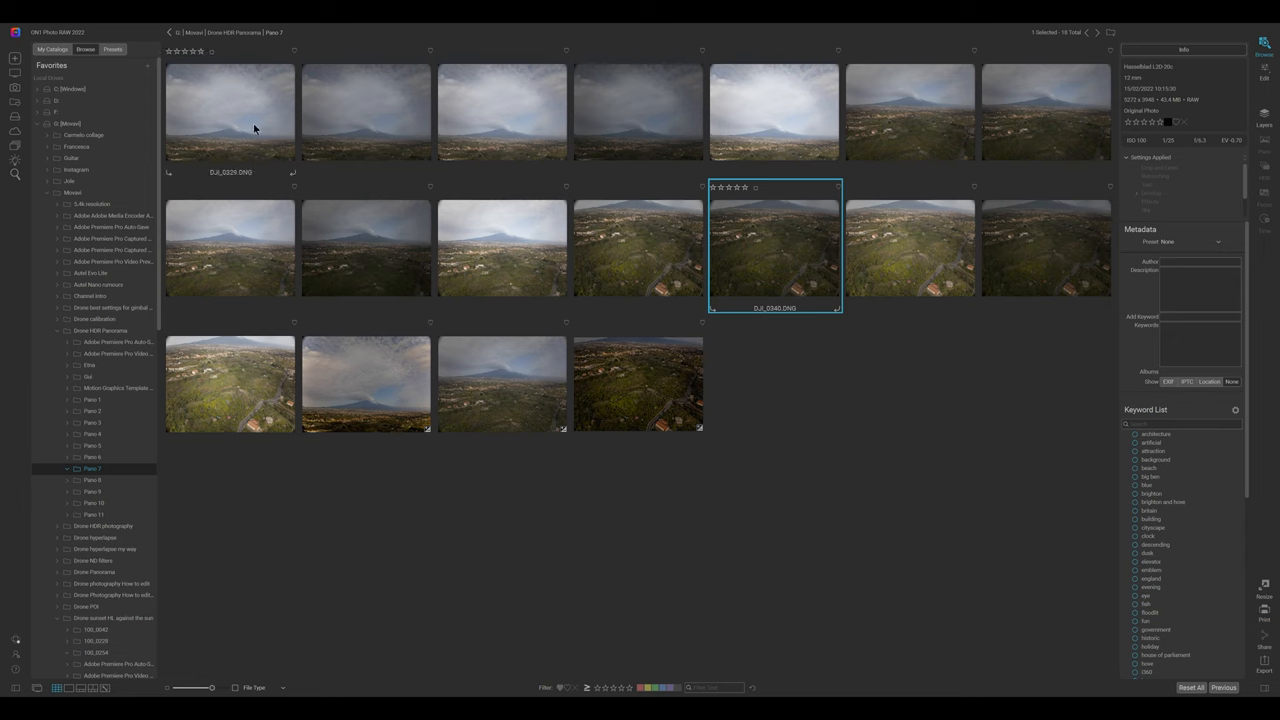
Merge DJI_0329–DJI_0333 into an HDR with the middle exposure as reference, and save
left_click(230, 112)
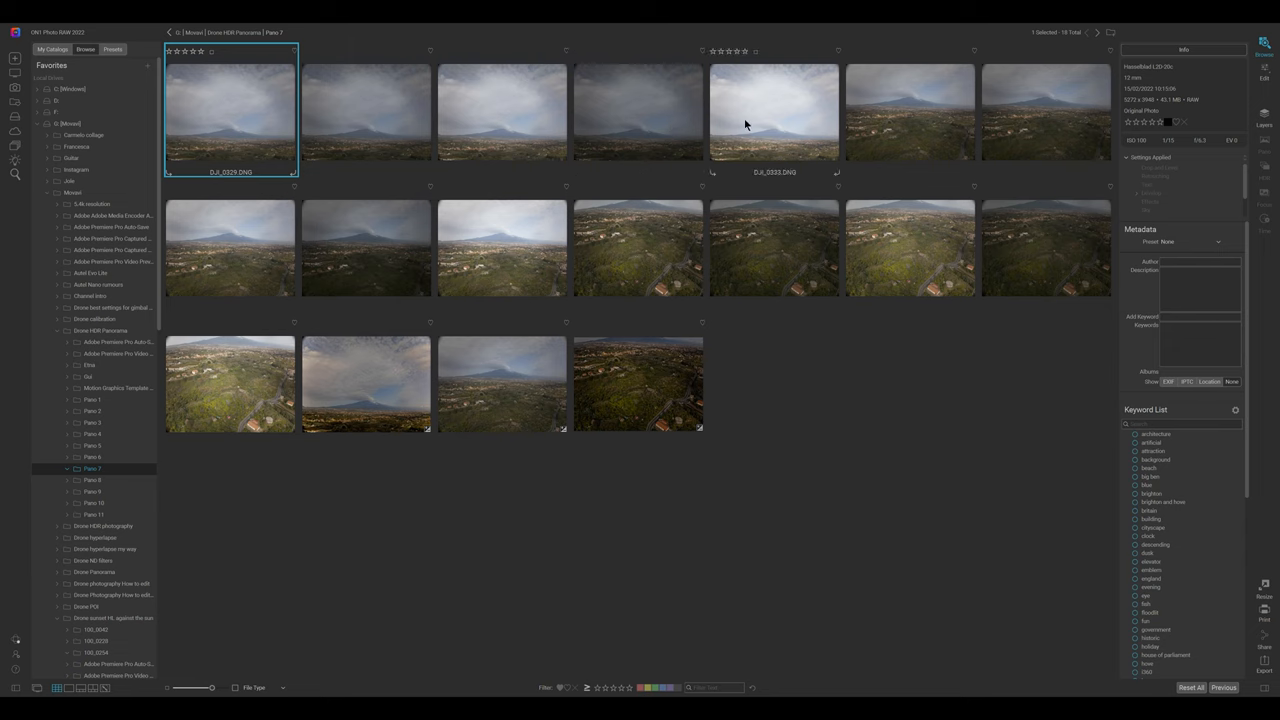
left_click(775, 111)
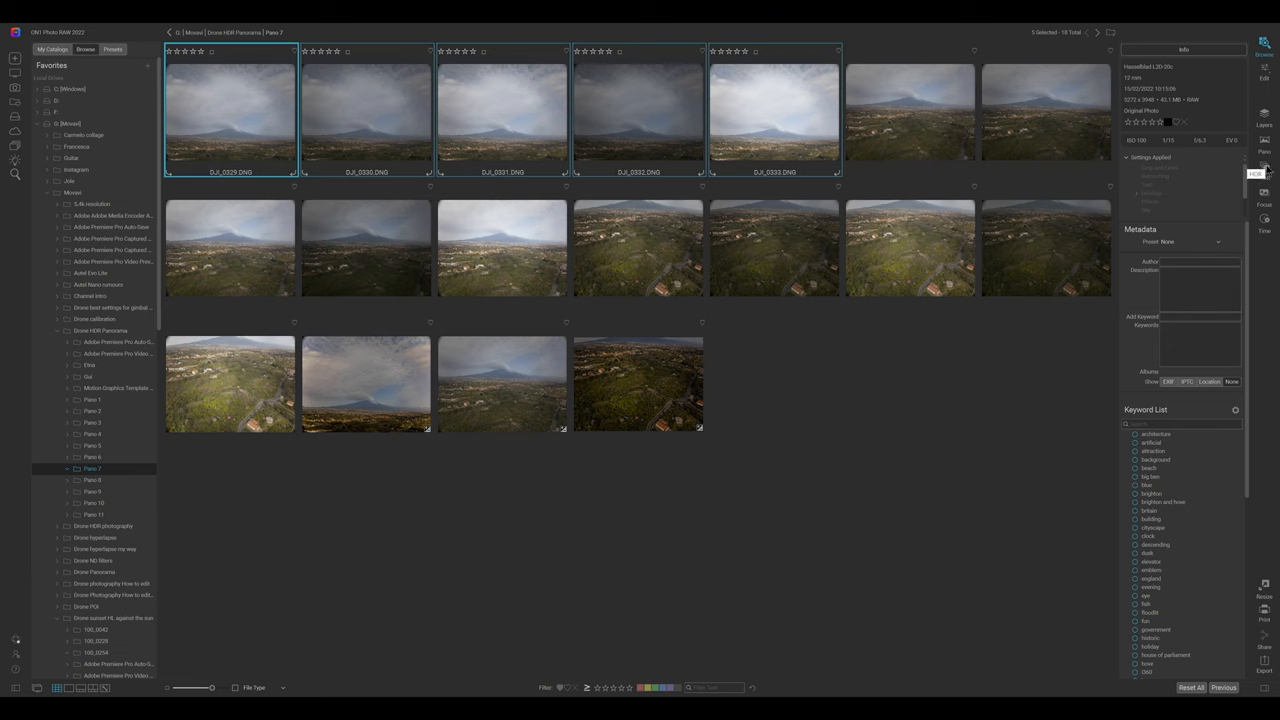
mouse_move(1107, 278)
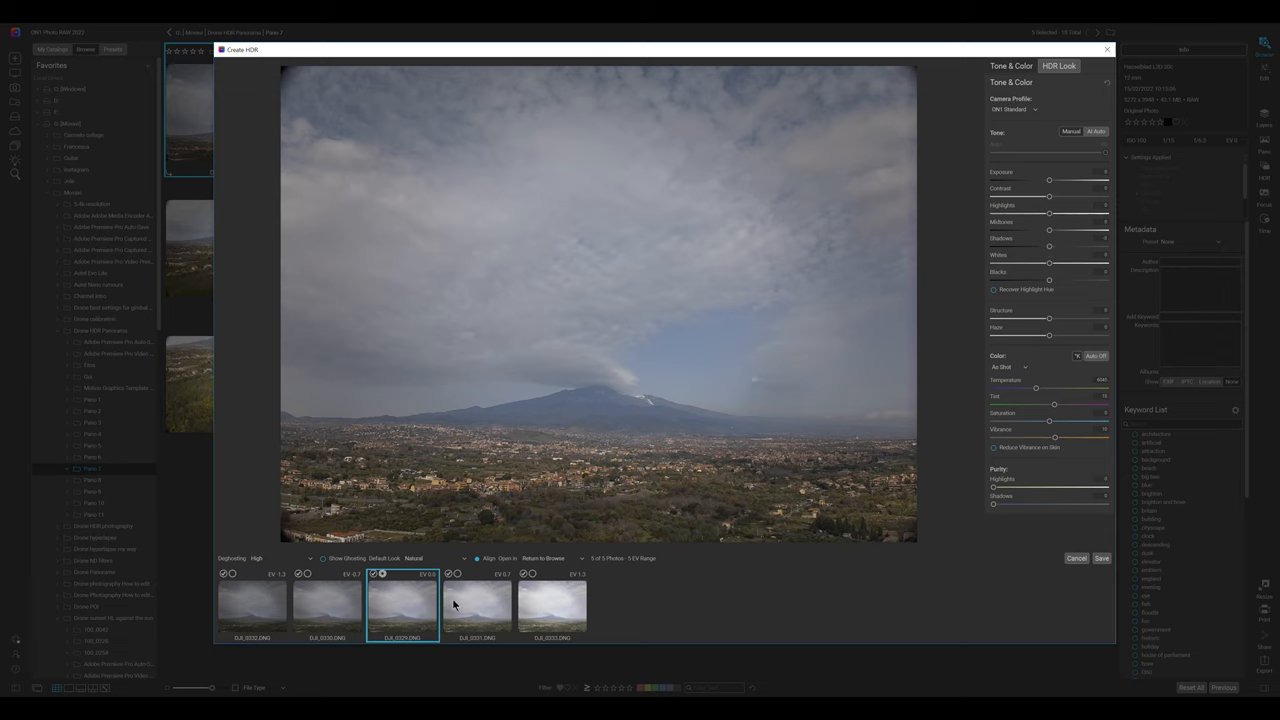
left_click(252, 605)
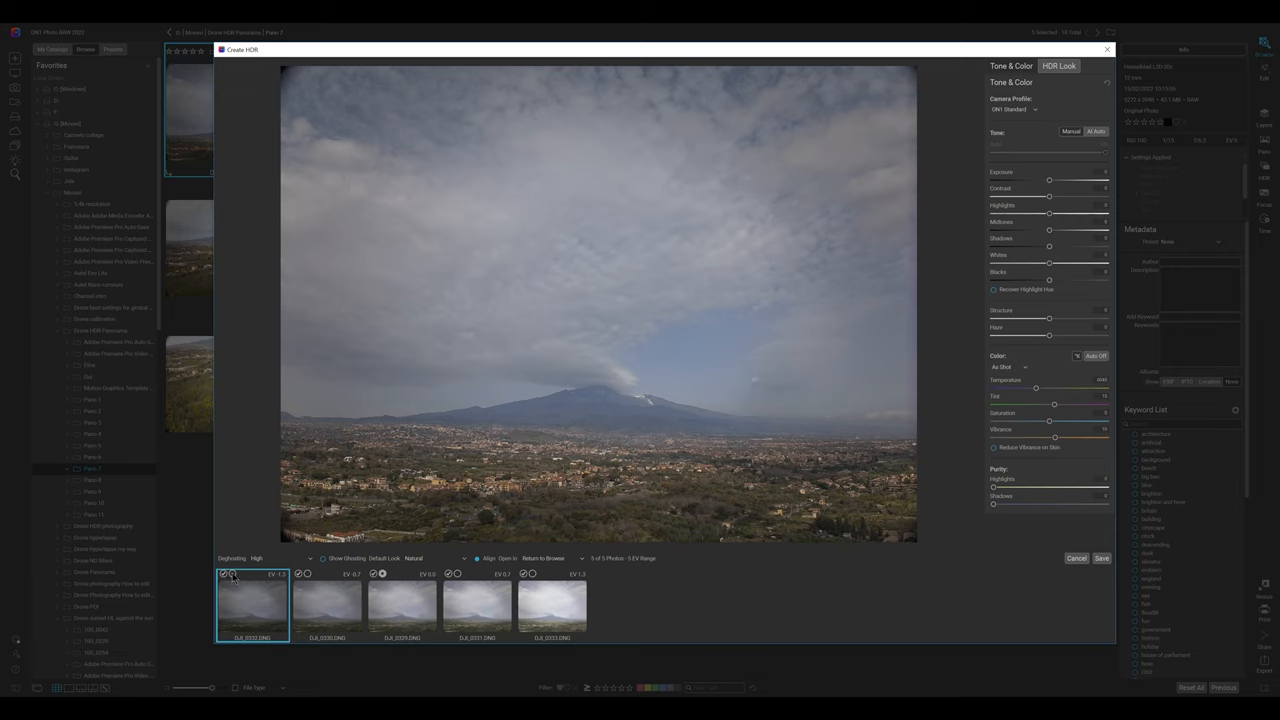
mouse_move(703, 617)
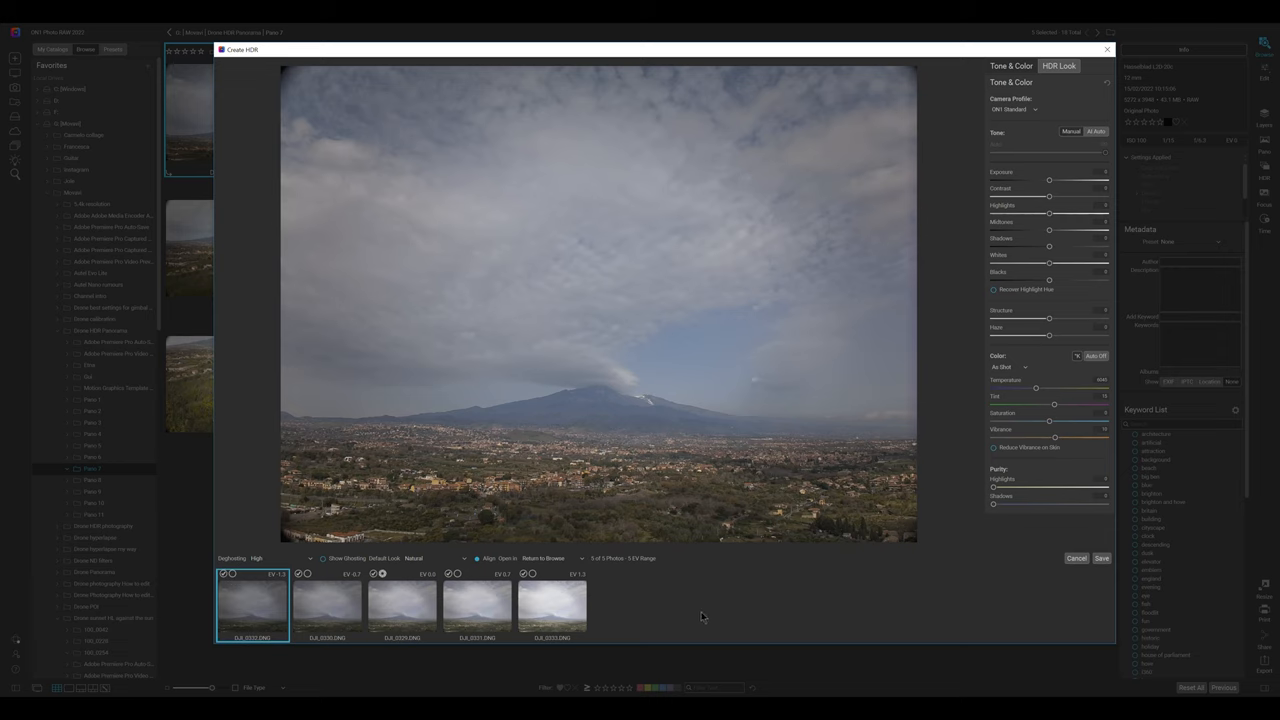
mouse_move(237, 578)
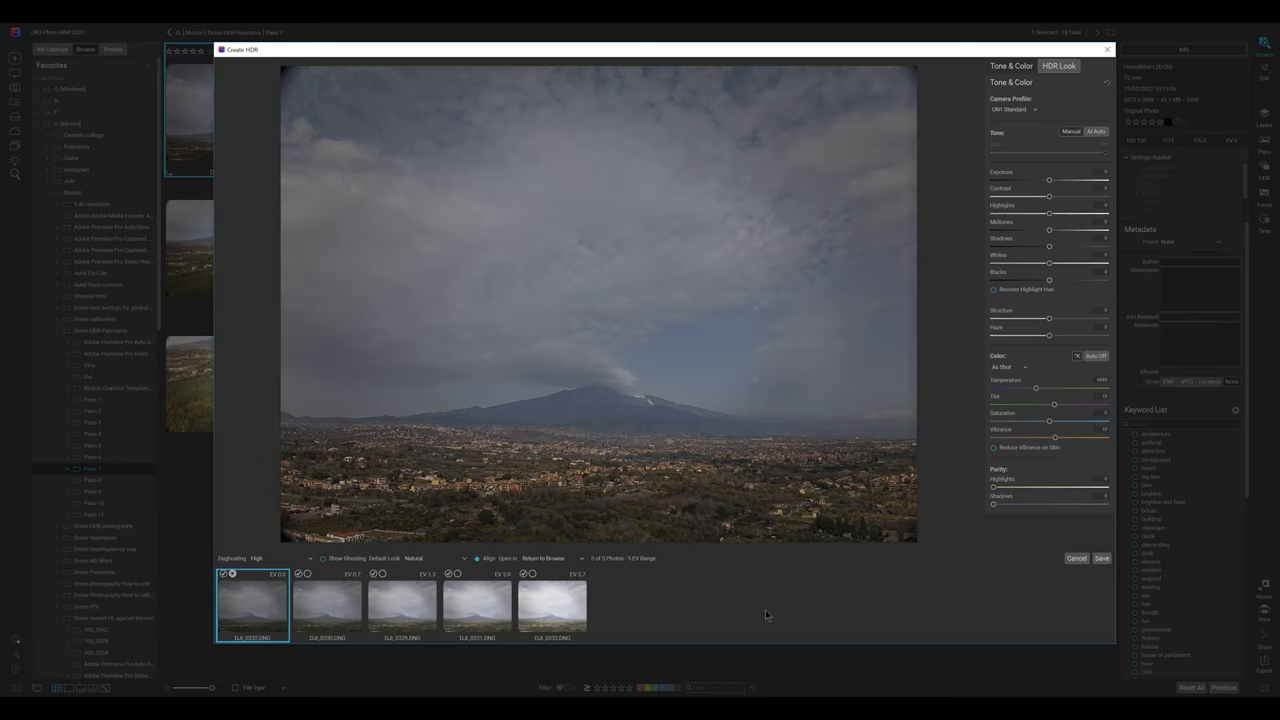
left_click(402, 605)
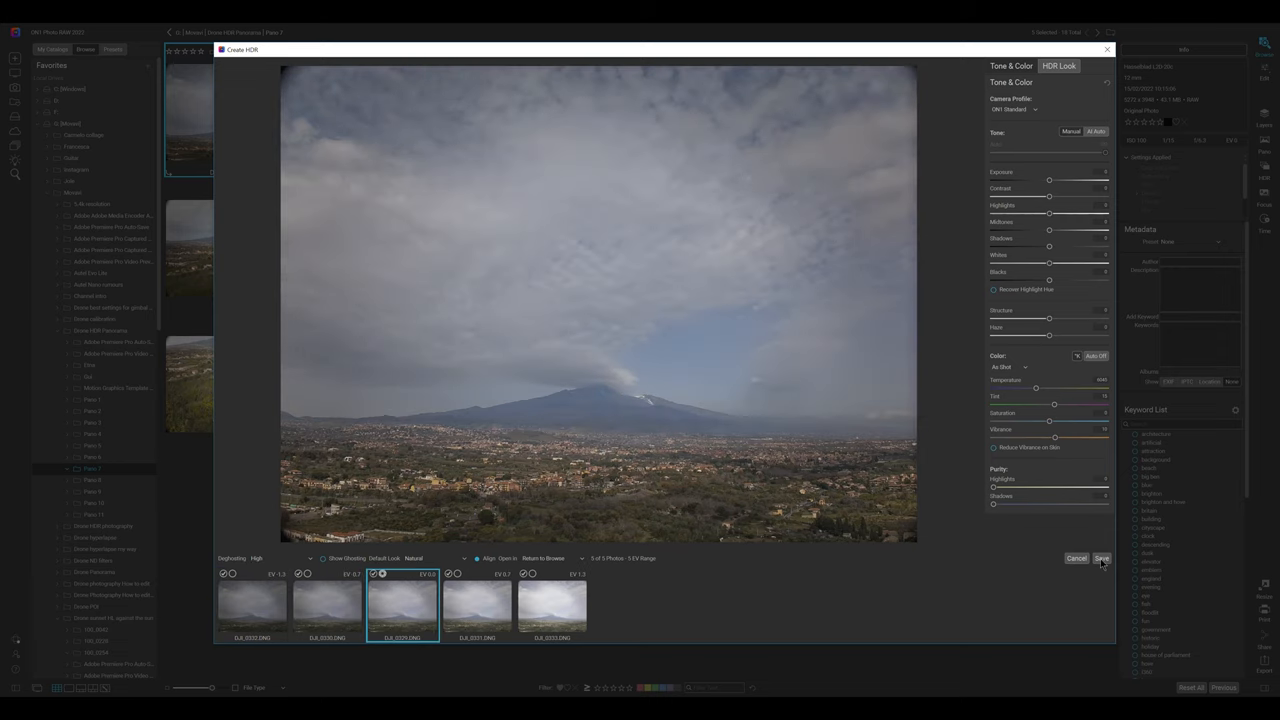
left_click(1101, 558)
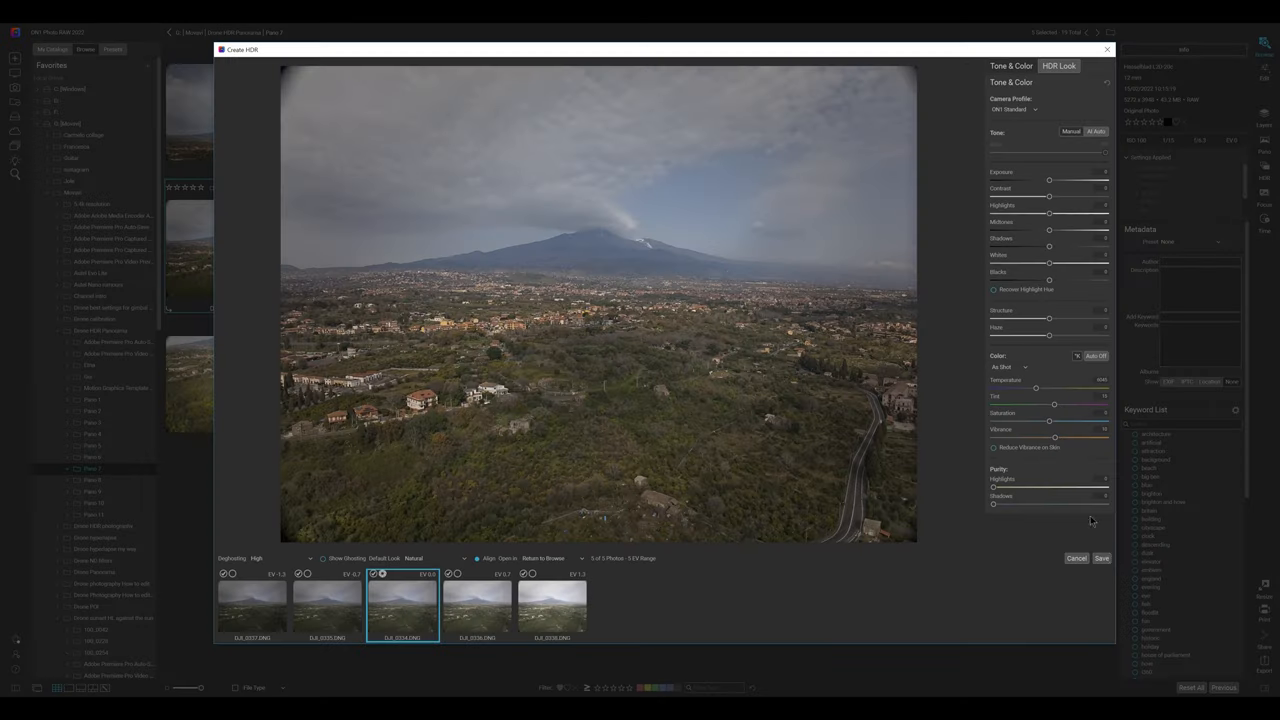
Save the second HDR merge of the town-and-Etna bracket
left_click(1101, 558)
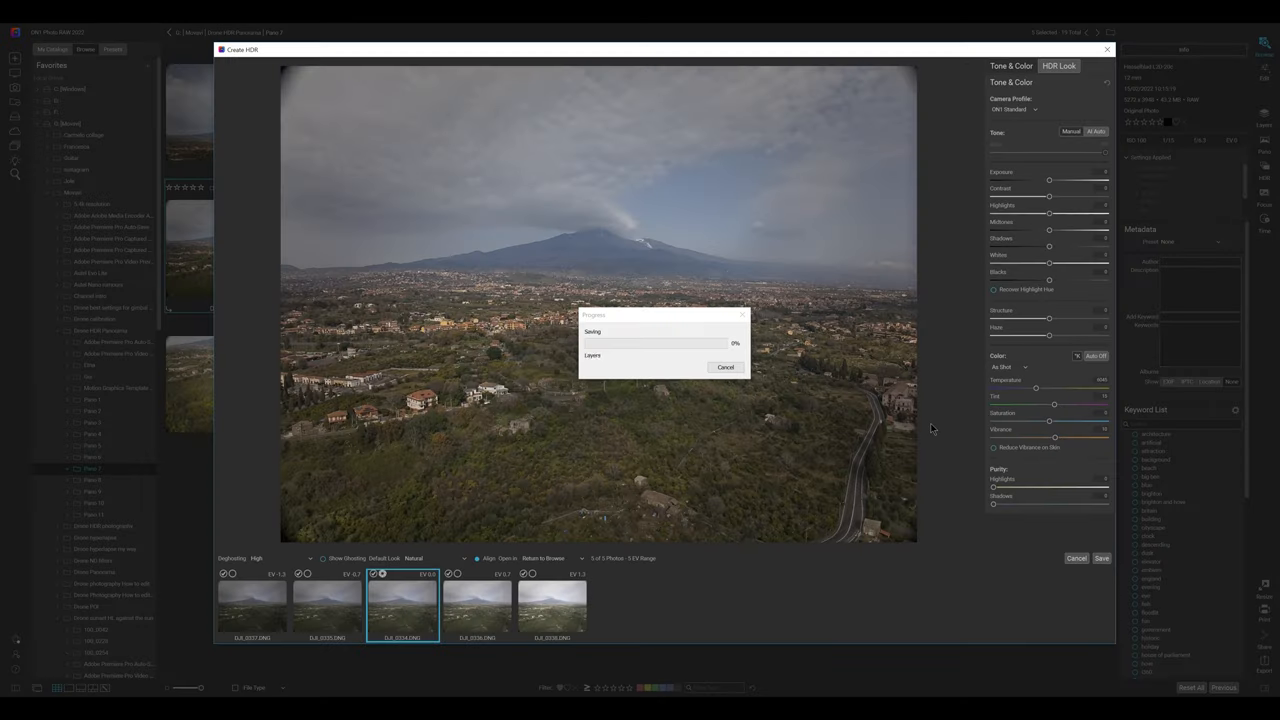
left_click(1077, 558)
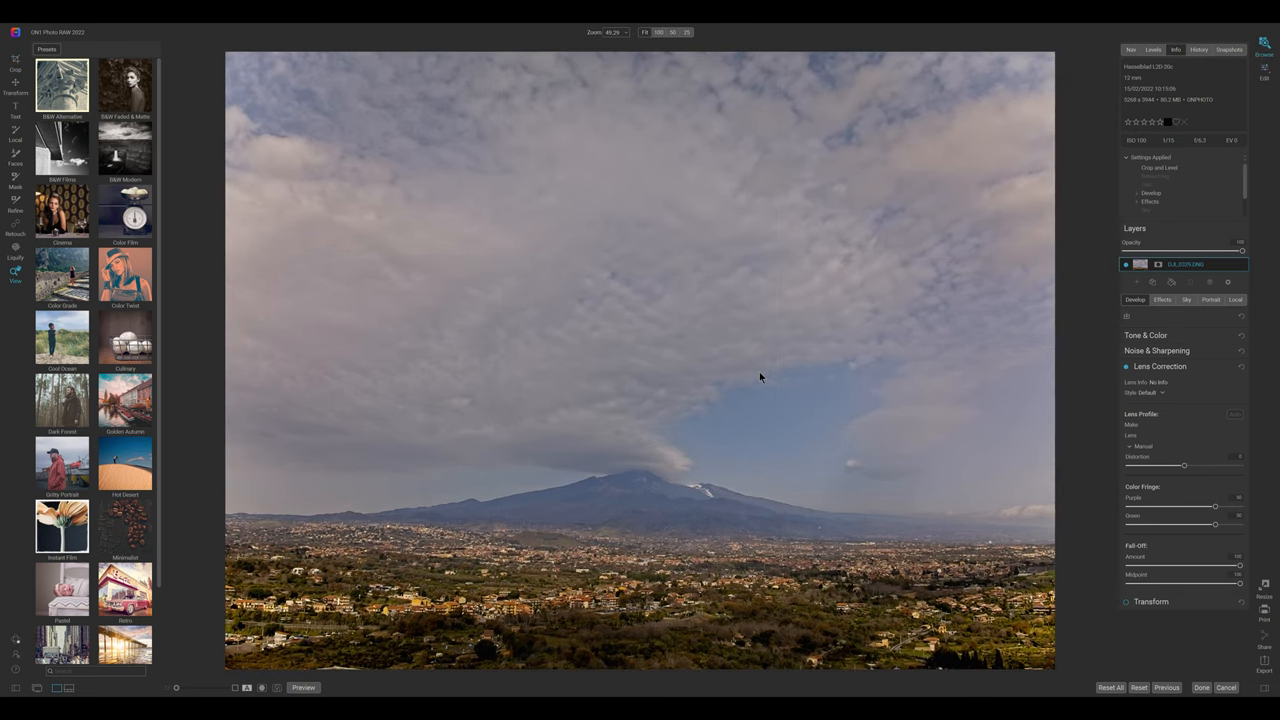
Return to Browse and apply synced settings to the three _HDR.onphoto files
left_click(86, 49)
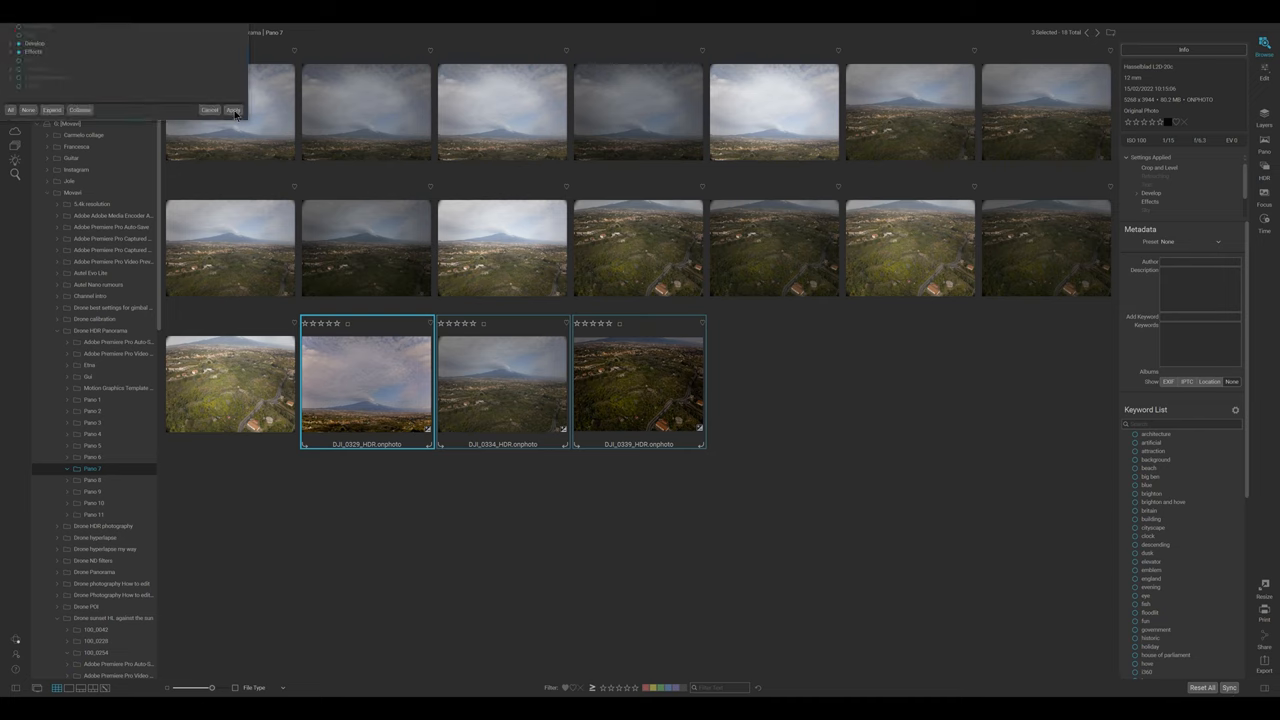
left_click(233, 110)
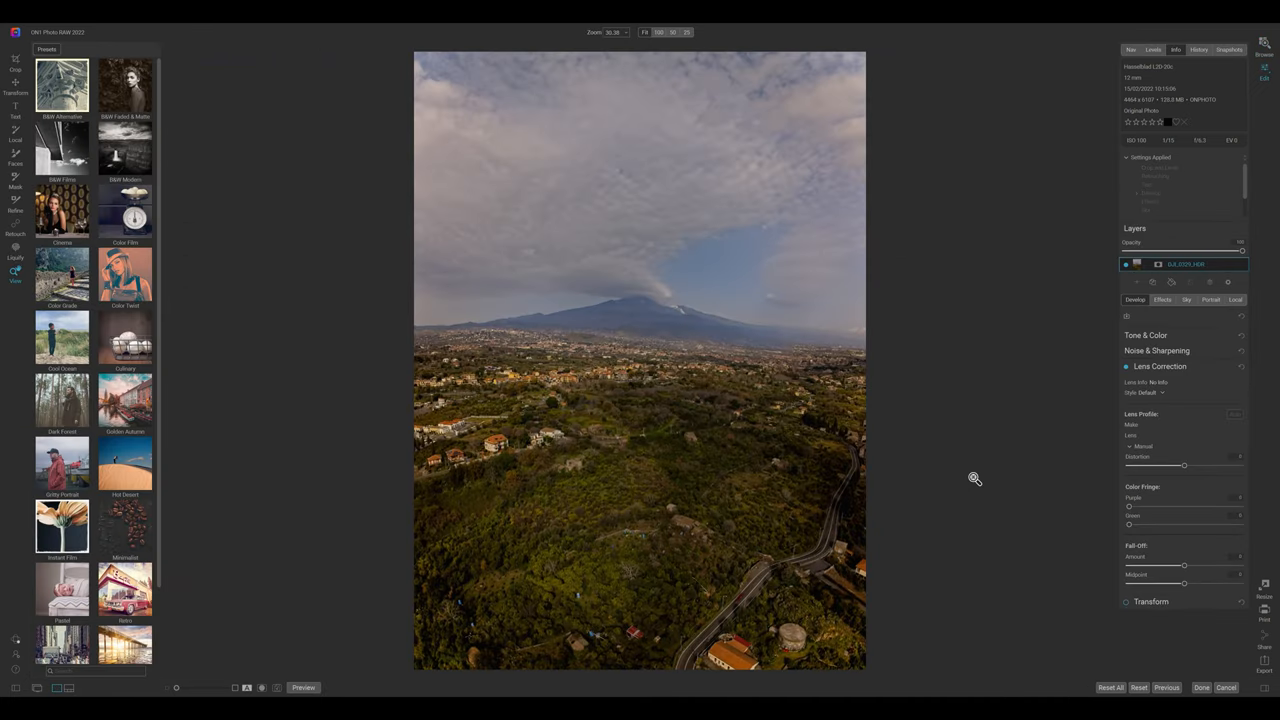
Raise the panorama's Temperature under Tone & Color, then go back to the Pano 7 folder
left_click(15, 135)
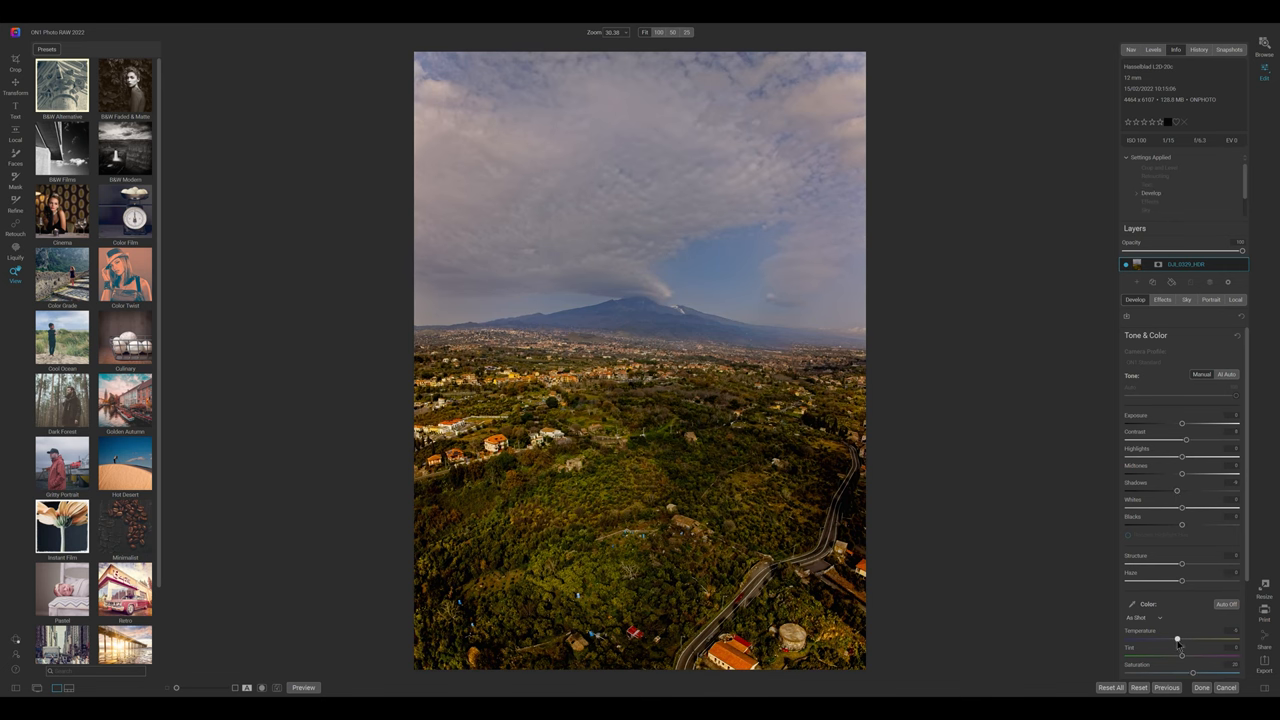
left_click(86, 49)
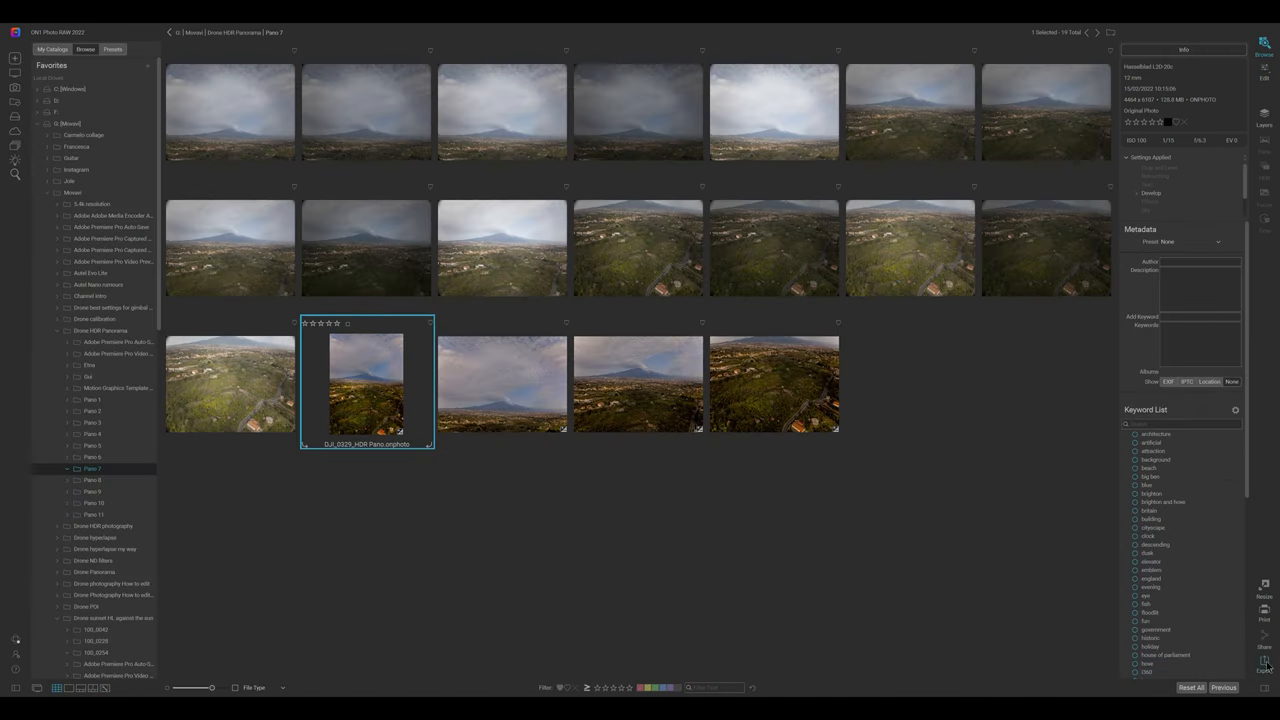
Open the Export window for the Etna panorama and show the File Type list
left_click(1264, 665)
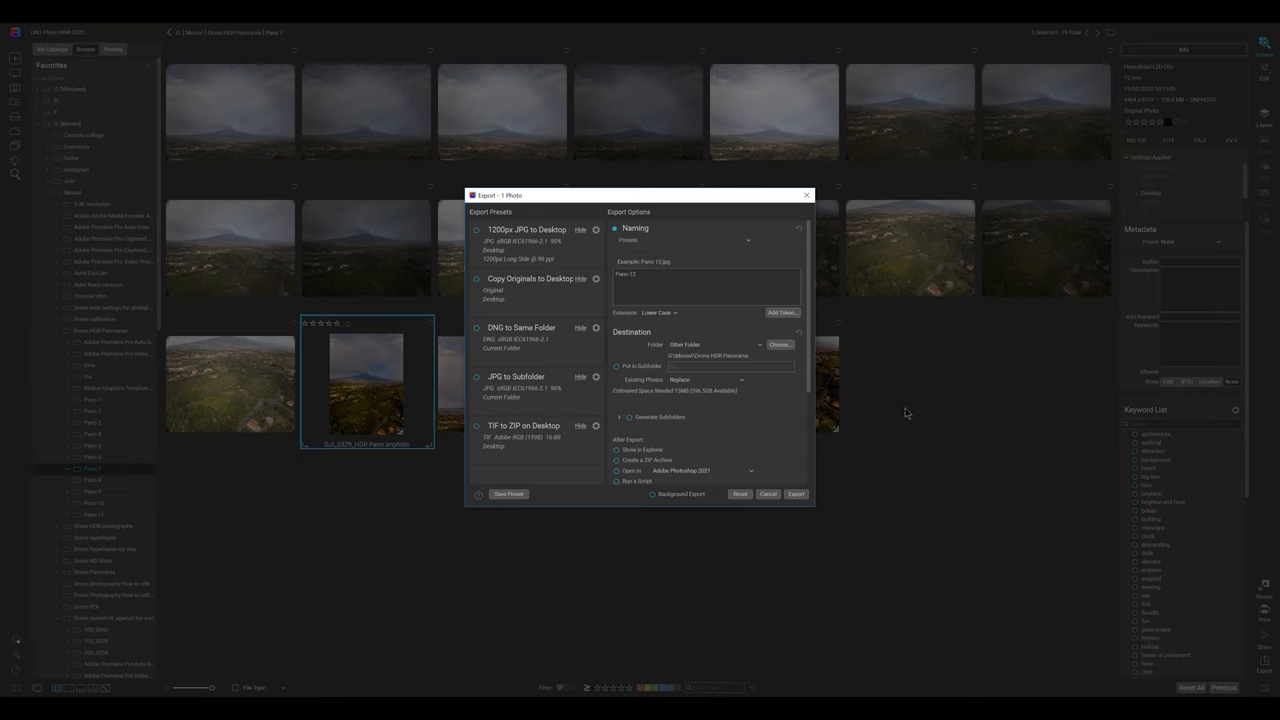
scroll("down", 3)
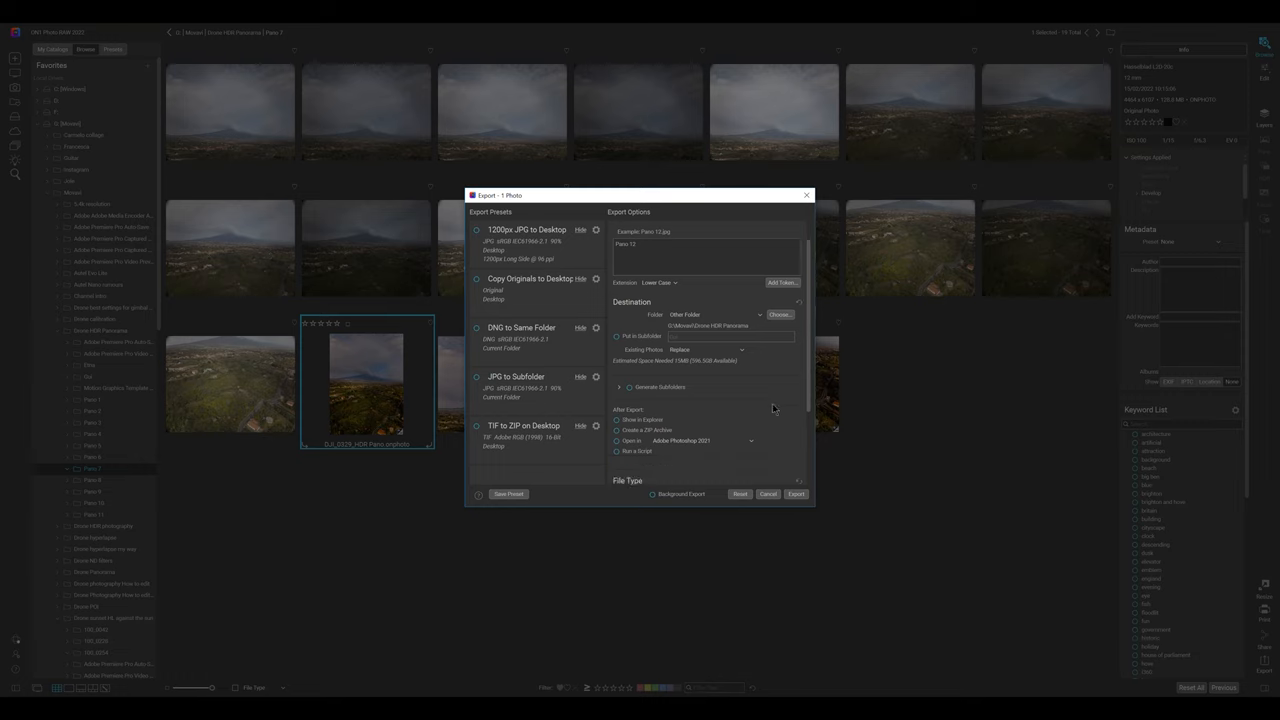
scroll("down", 3)
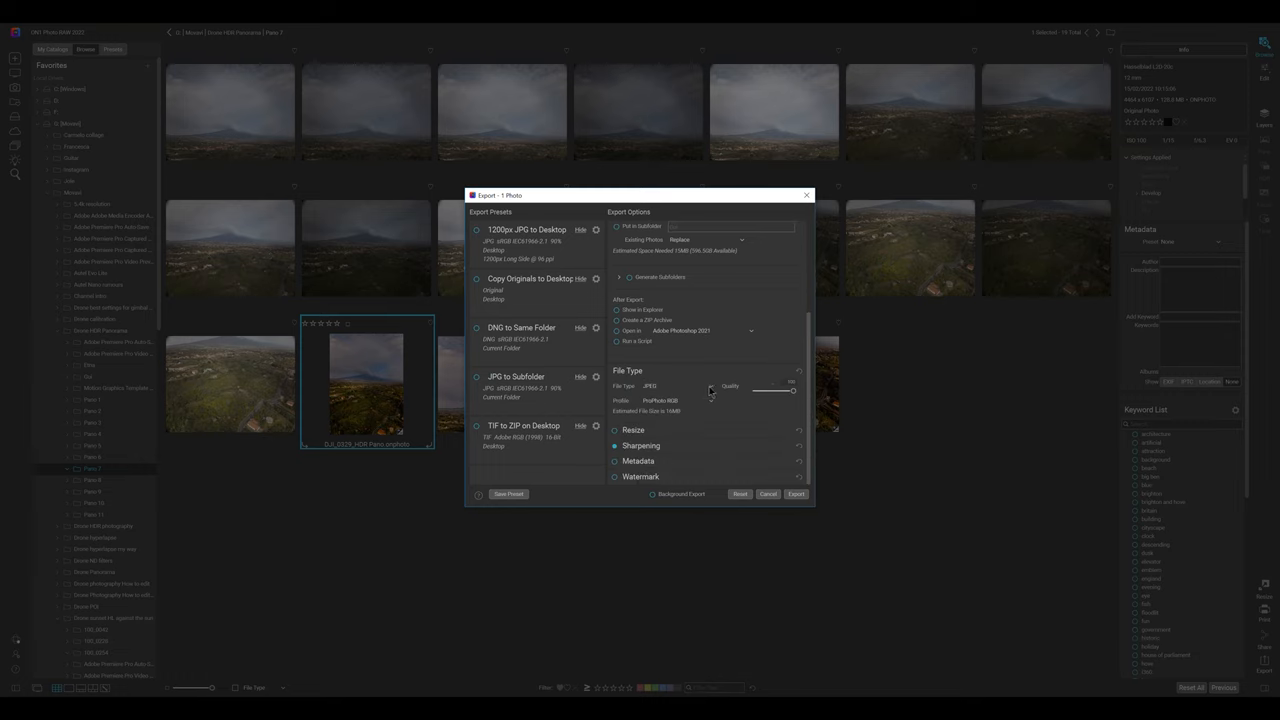
left_click(678, 386)
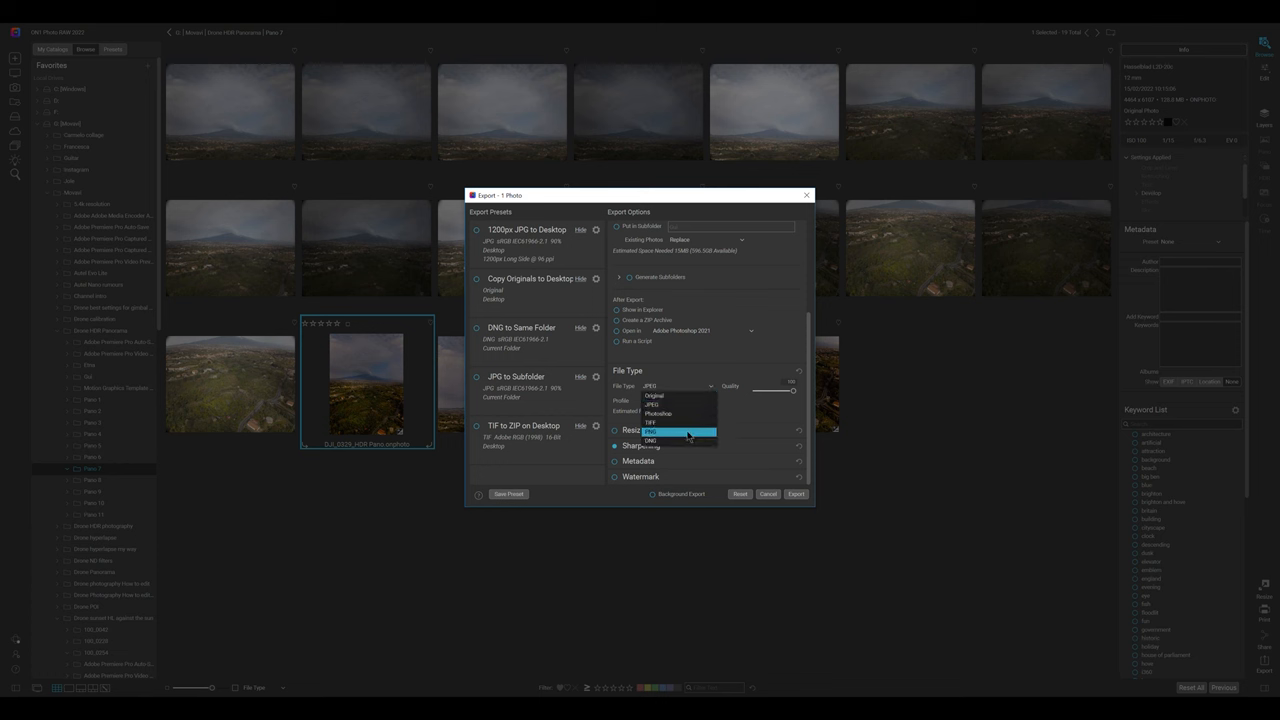